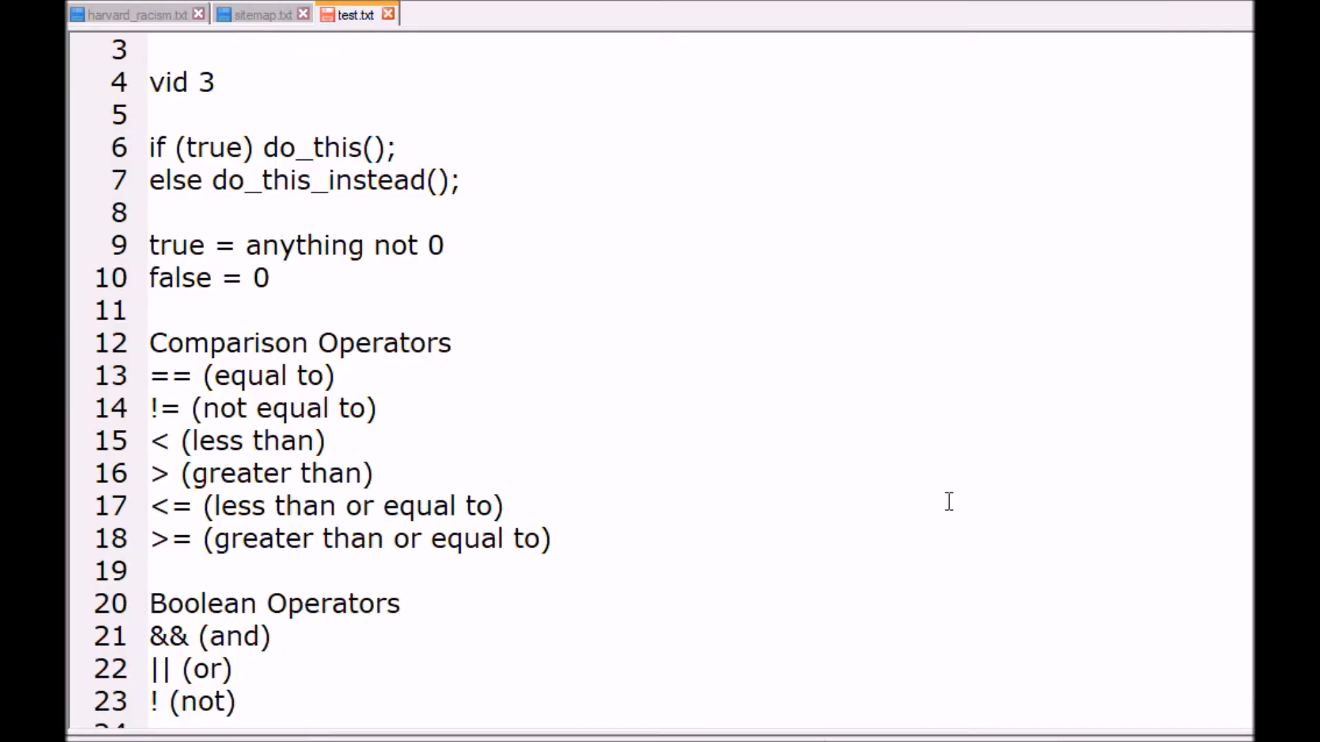
{"action": "mouse_move", "coordinate": [777, 369]}
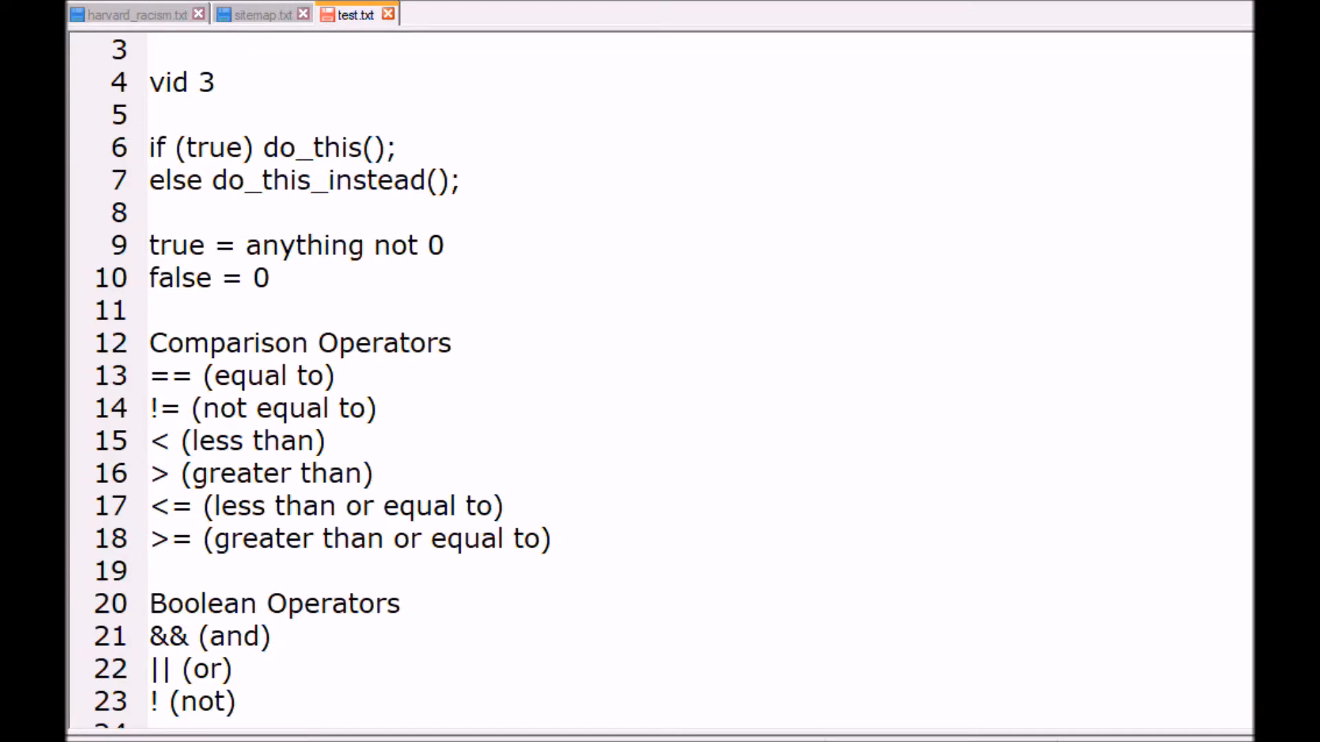
Scroll down to the LED2 if statement on line 62 and place the cursor there.
{"action": "scroll", "scroll_direction": "down", "scroll_amount": 3}
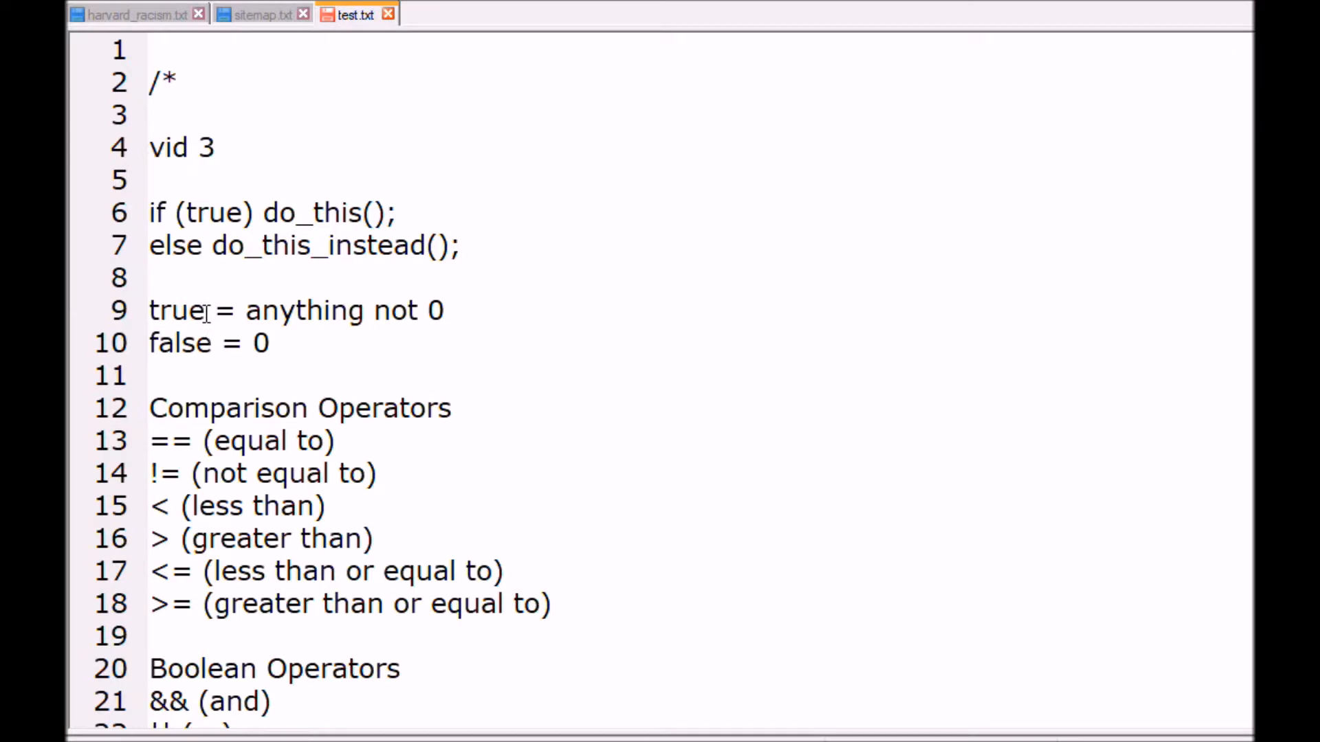
{"action": "mouse_move", "coordinate": [497, 310]}
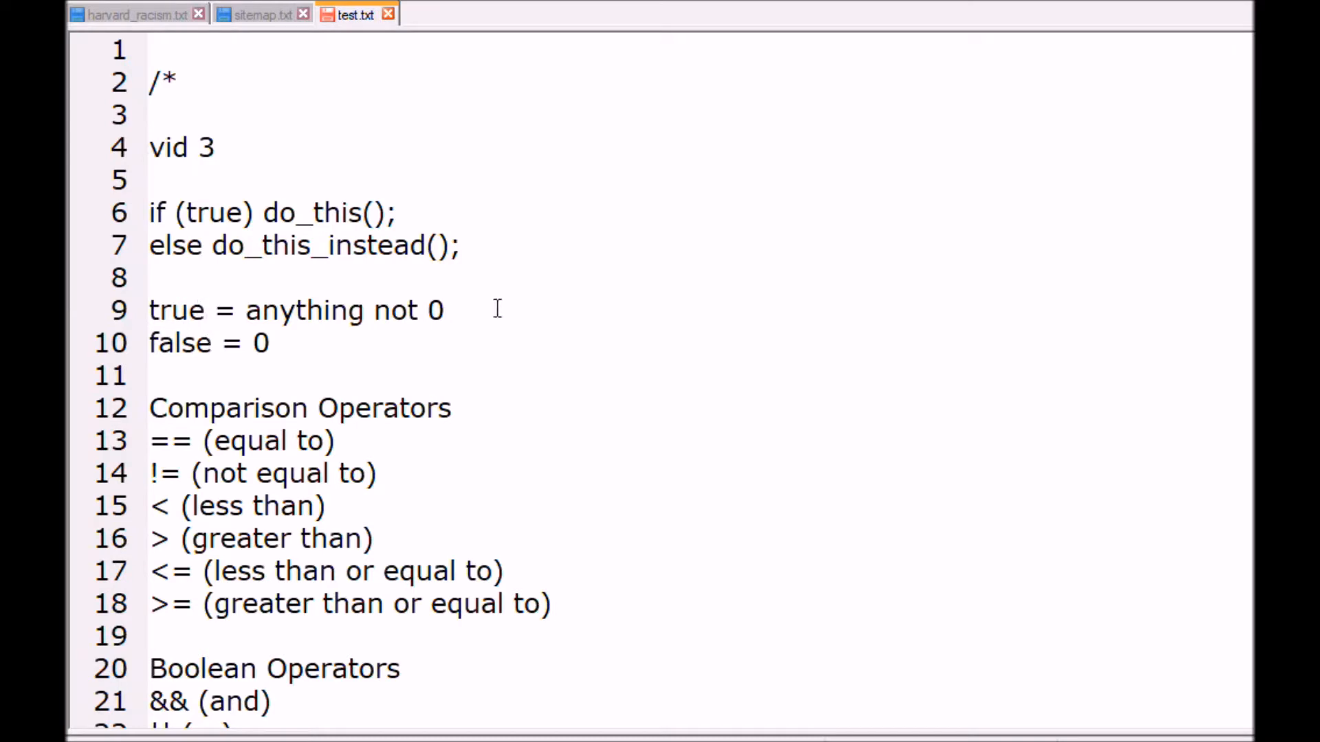
{"action": "mouse_move", "coordinate": [321, 341]}
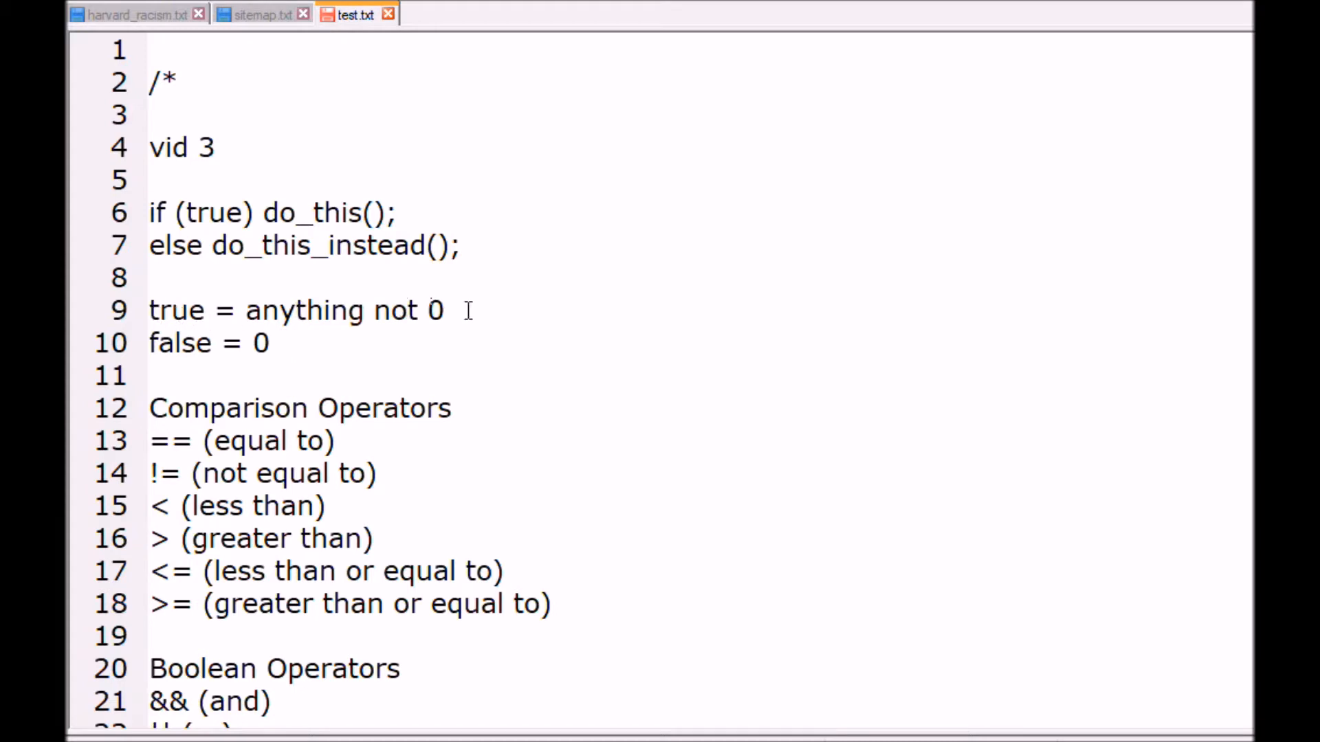
{"action": "mouse_move", "coordinate": [479, 311]}
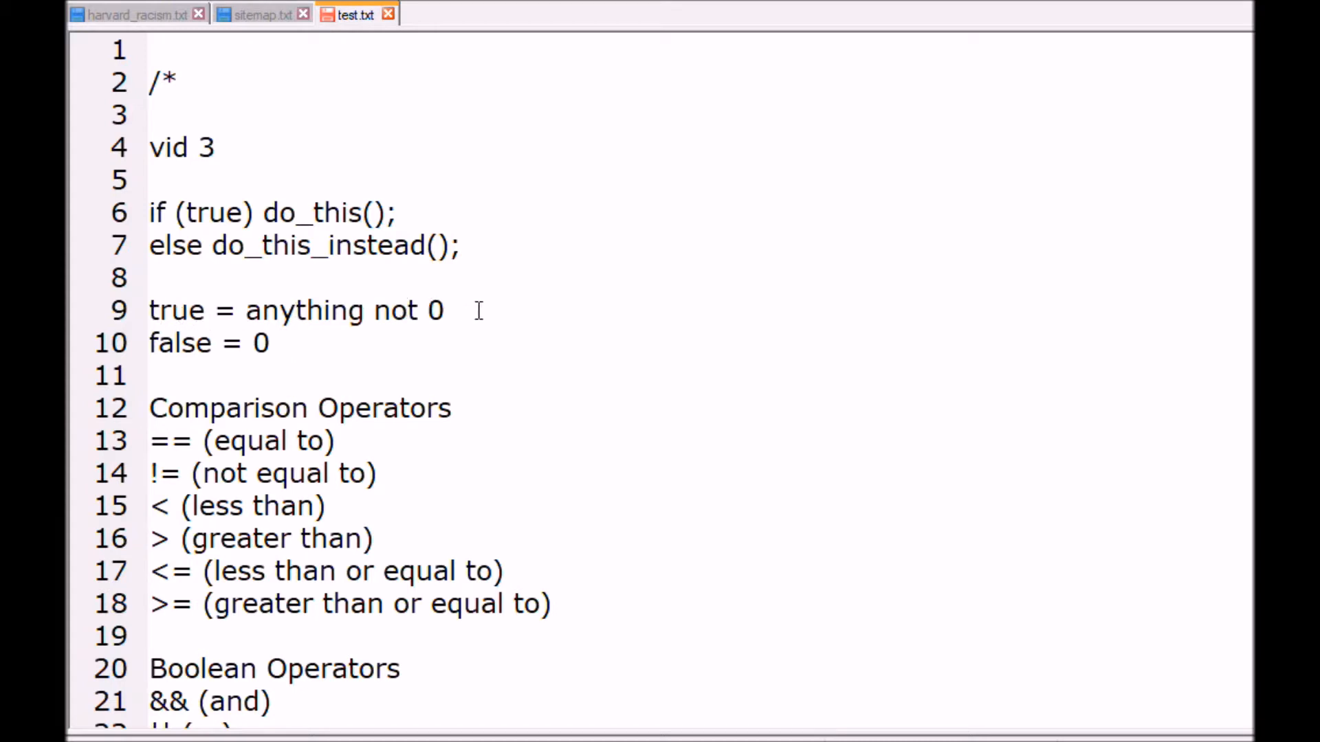
{"action": "mouse_move", "coordinate": [629, 301]}
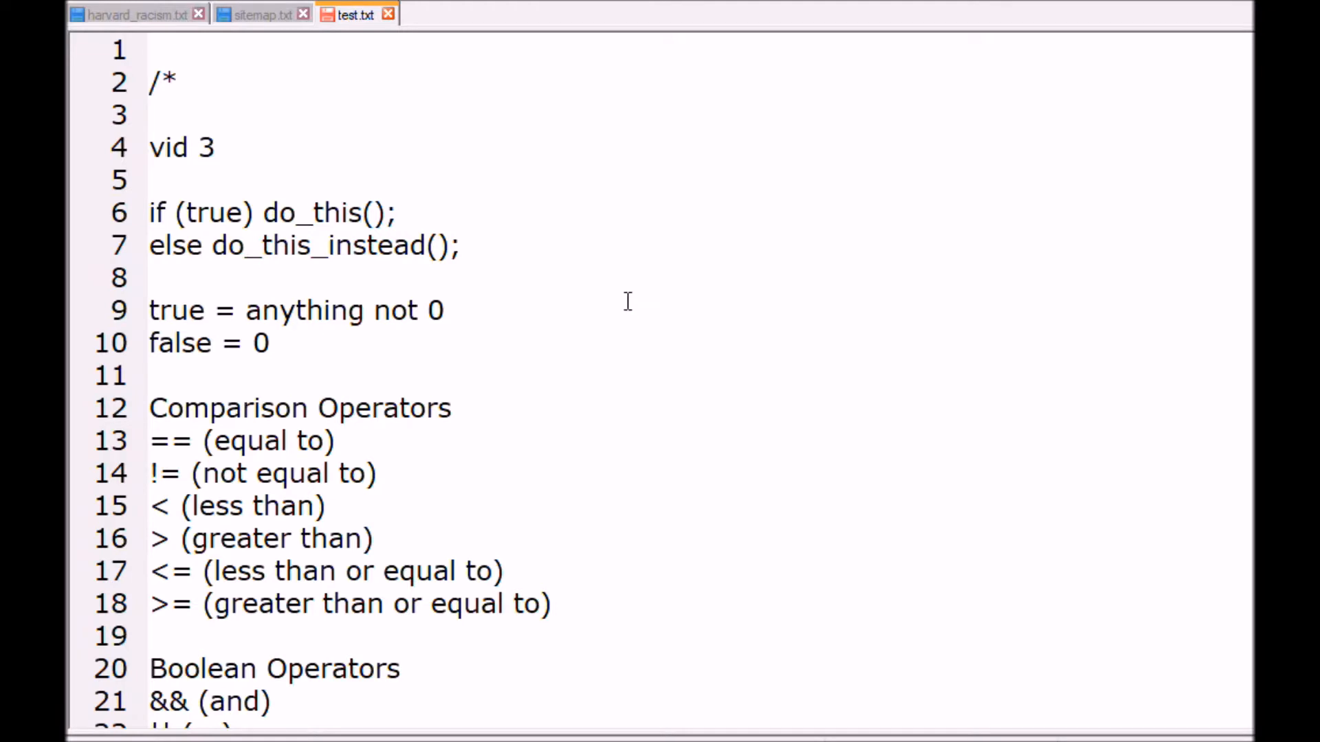
{"action": "scroll", "scroll_direction": "down", "scroll_amount": 3}
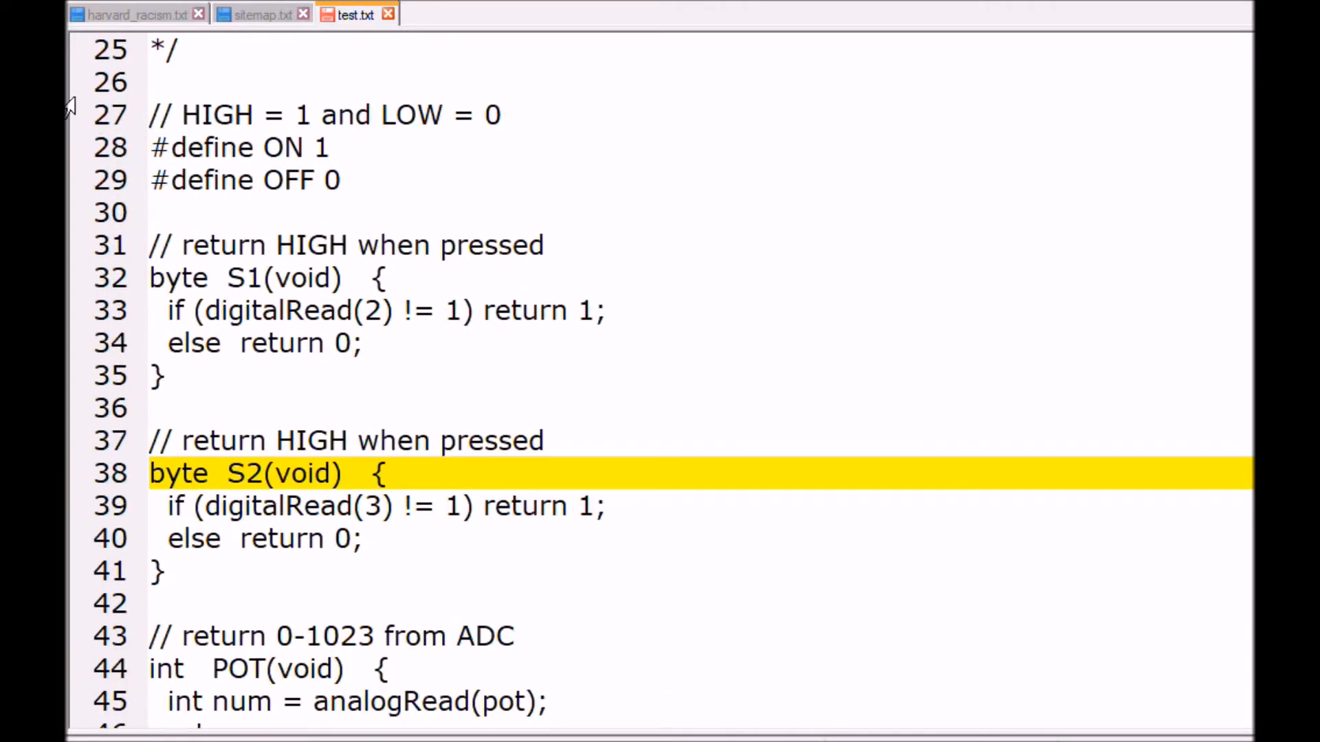
{"action": "left_click", "coordinate": [460, 81]}
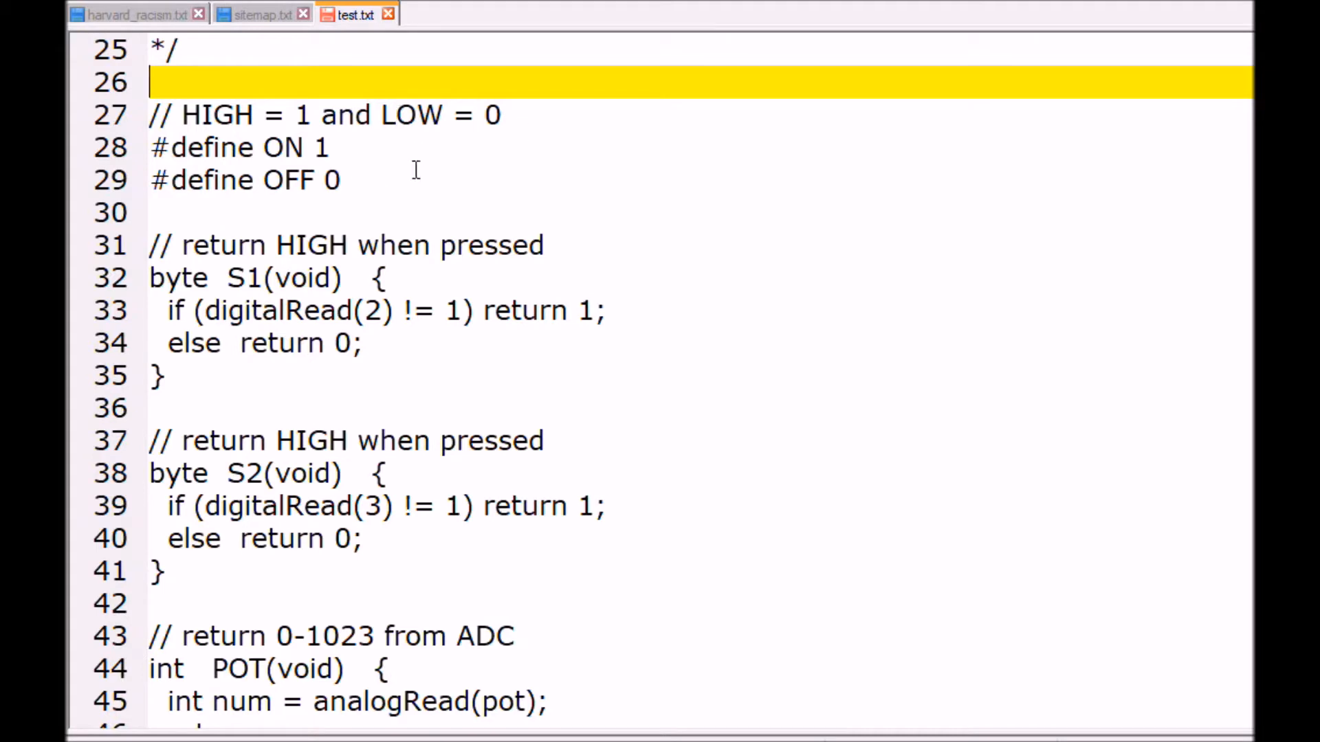
{"action": "mouse_move", "coordinate": [439, 170]}
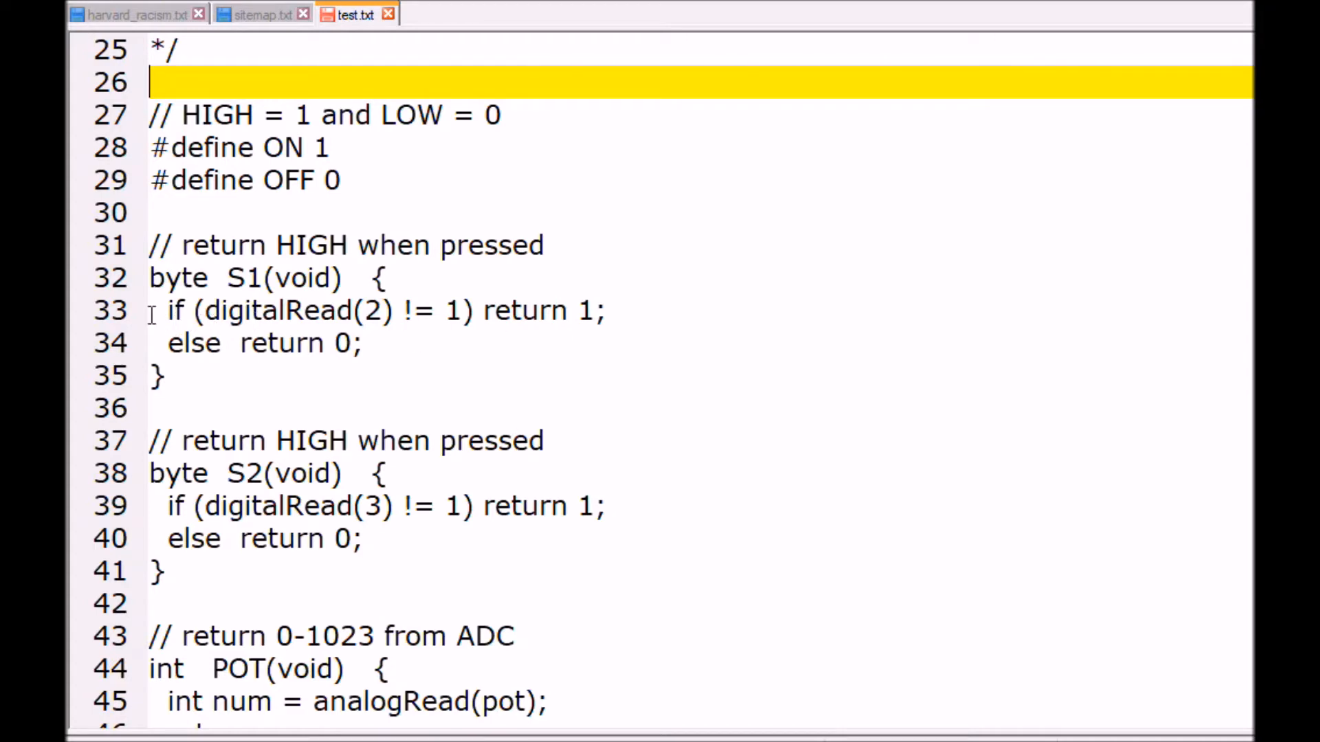
{"action": "mouse_move", "coordinate": [391, 373]}
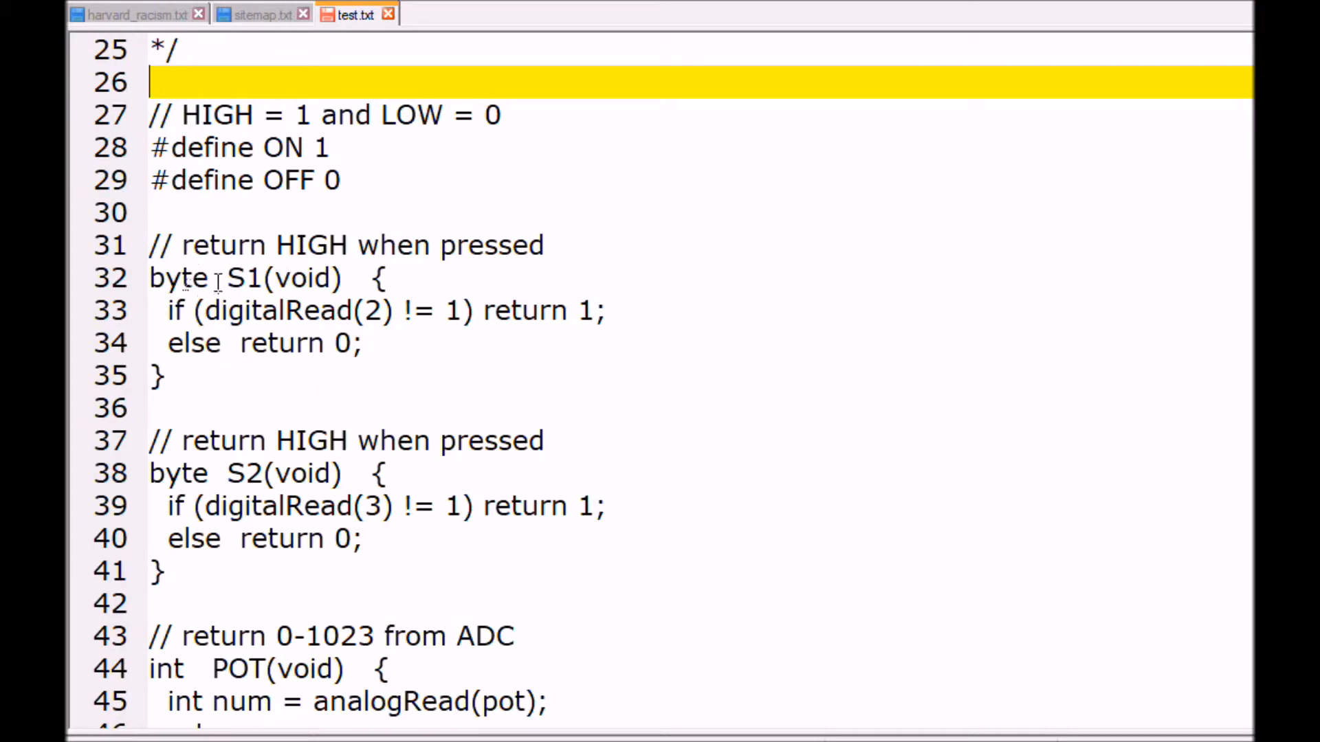
{"action": "mouse_move", "coordinate": [291, 483]}
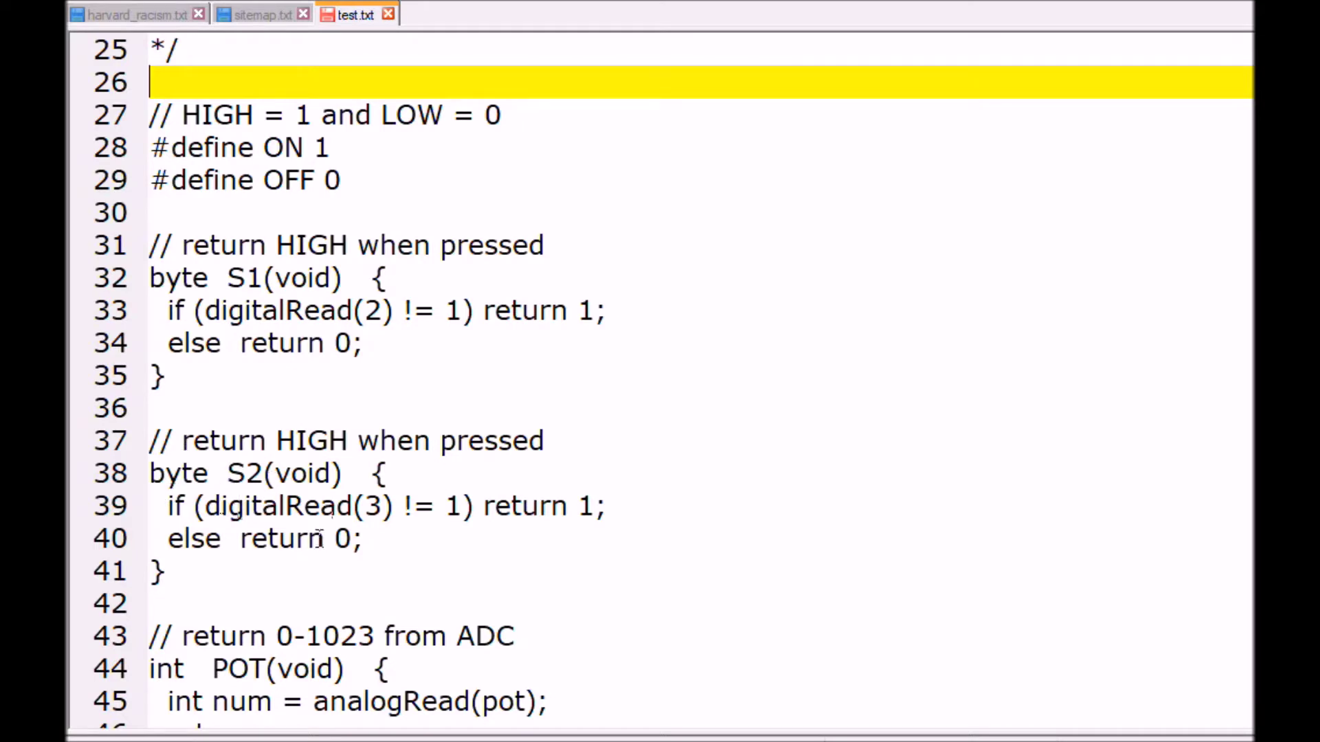
{"action": "scroll", "scroll_direction": "down", "scroll_amount": 3}
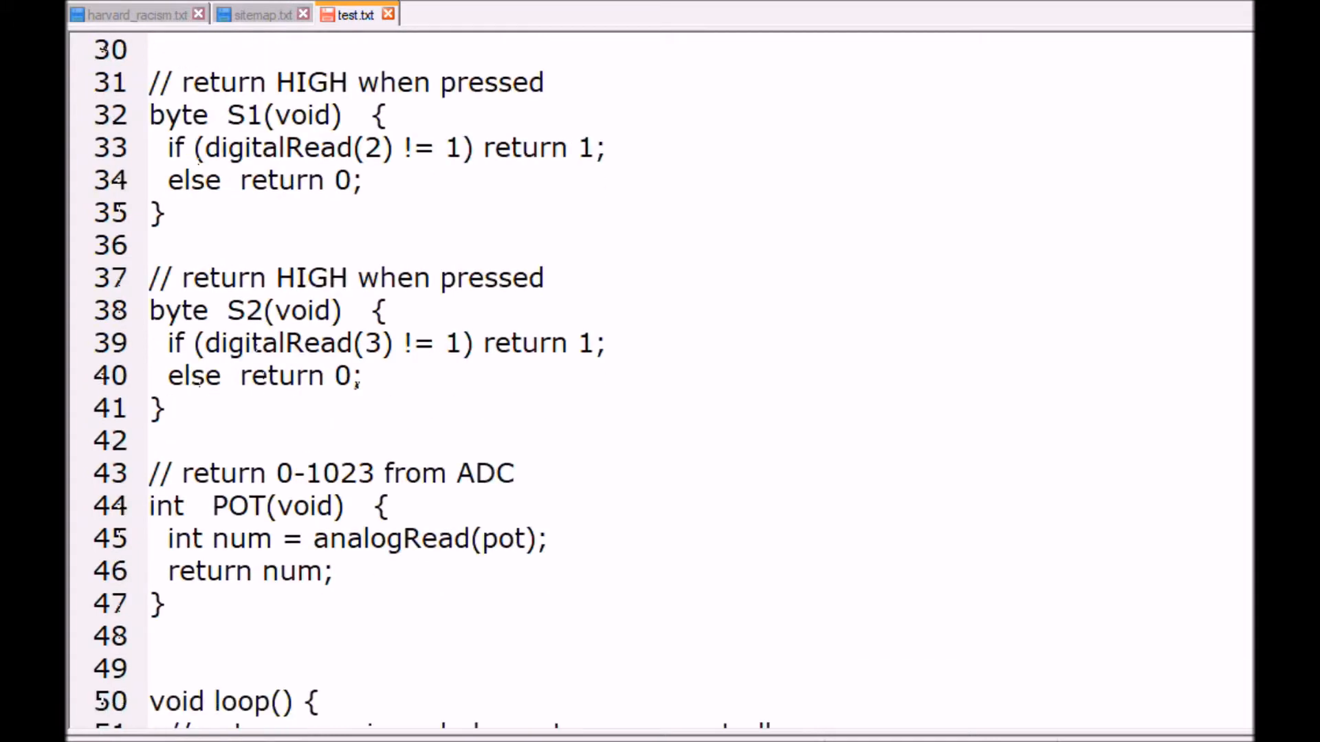
{"action": "scroll", "scroll_direction": "down", "scroll_amount": 3}
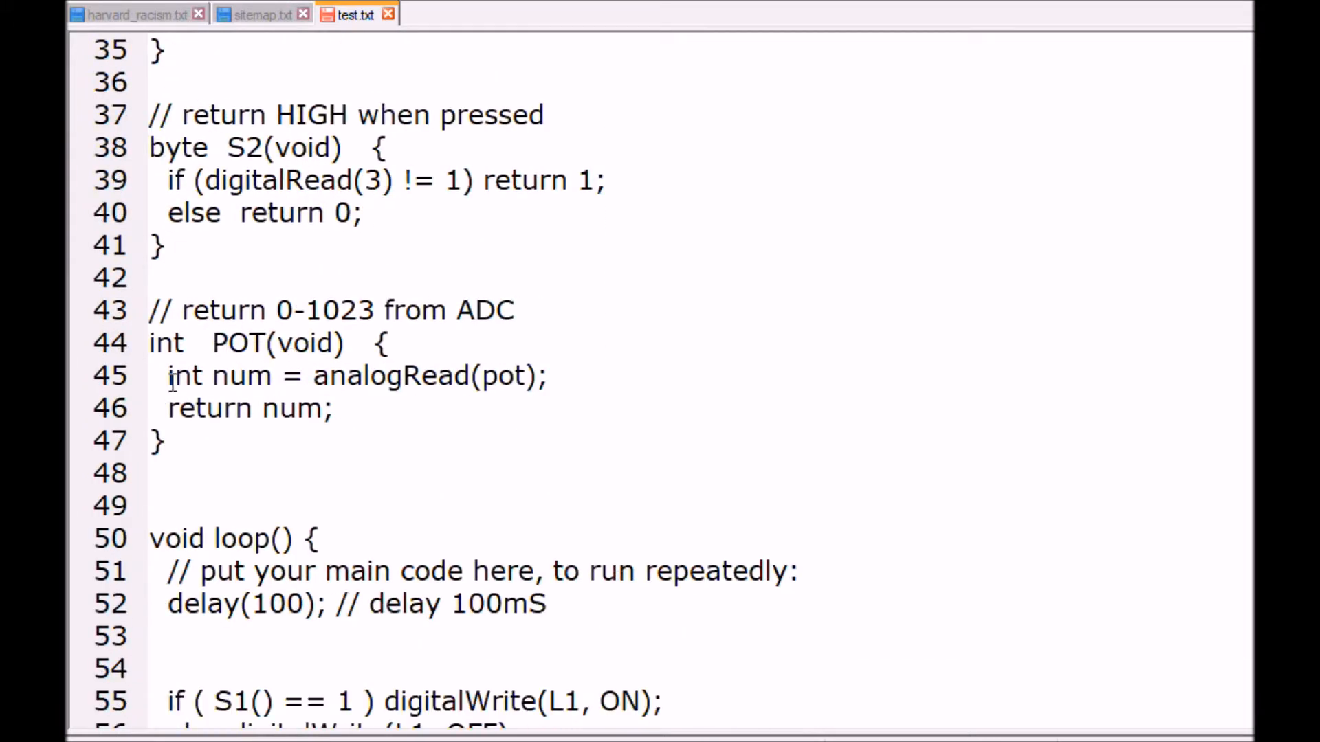
{"action": "mouse_move", "coordinate": [445, 365]}
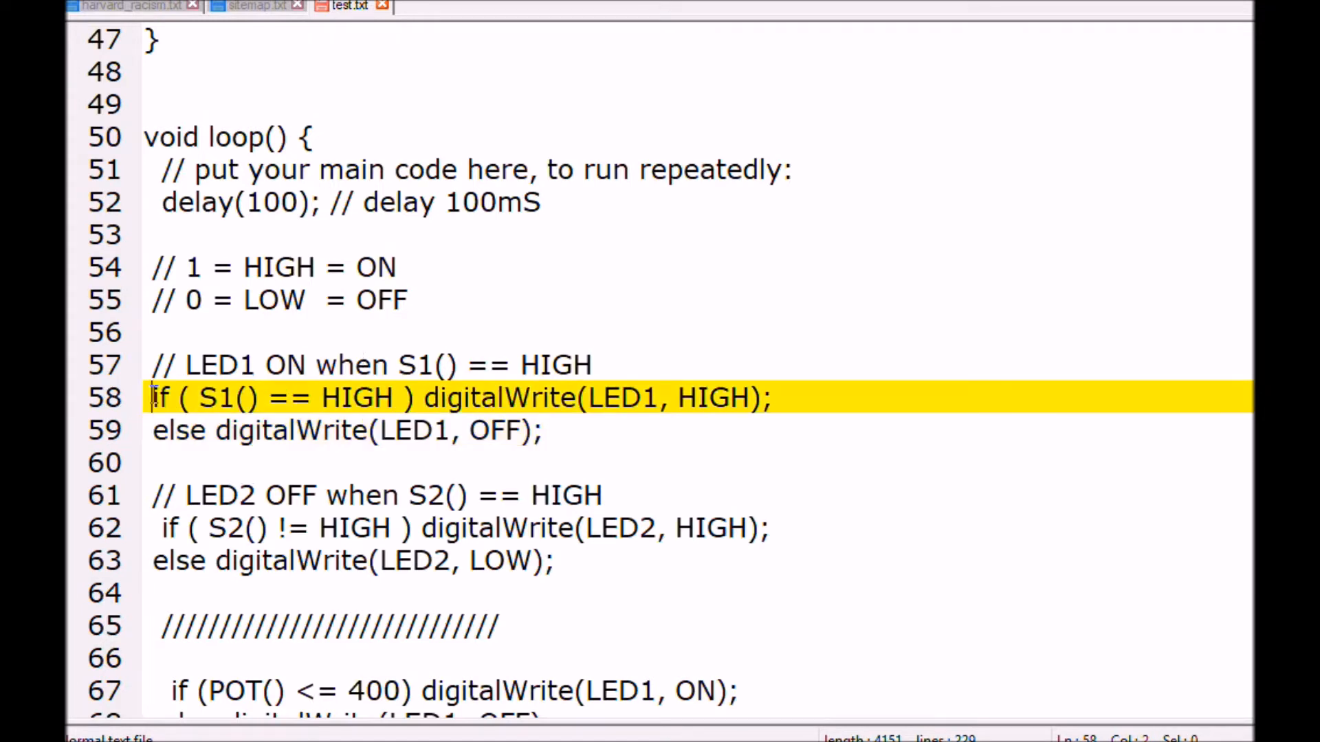
{"action": "mouse_move", "coordinate": [193, 365]}
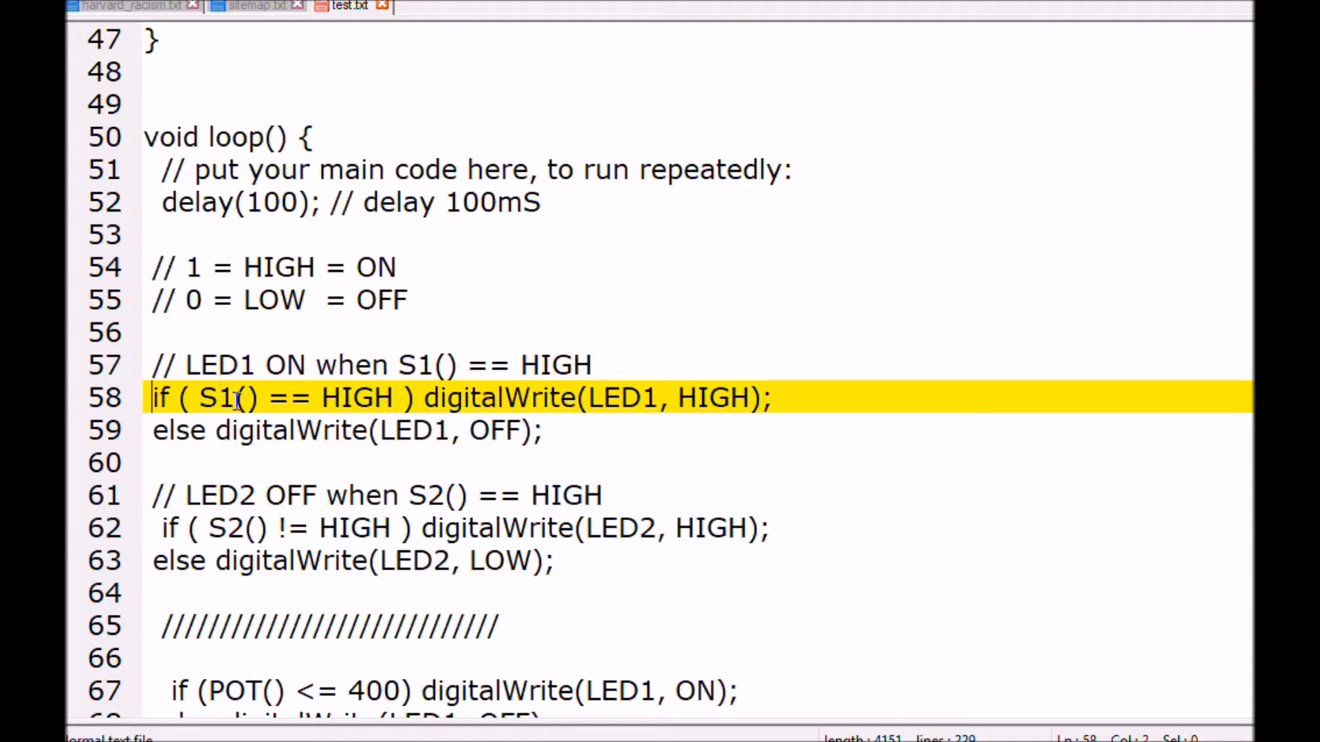
{"action": "mouse_move", "coordinate": [350, 398]}
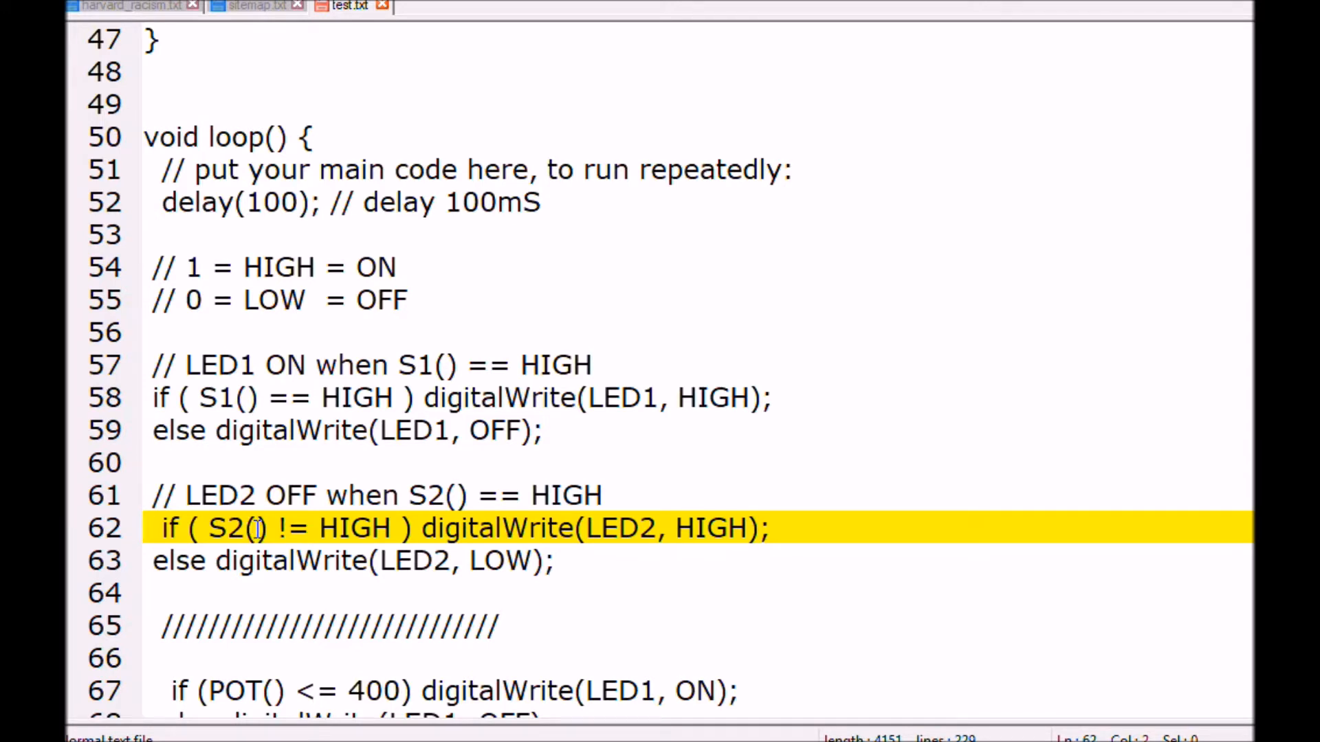
{"action": "mouse_move", "coordinate": [274, 528]}
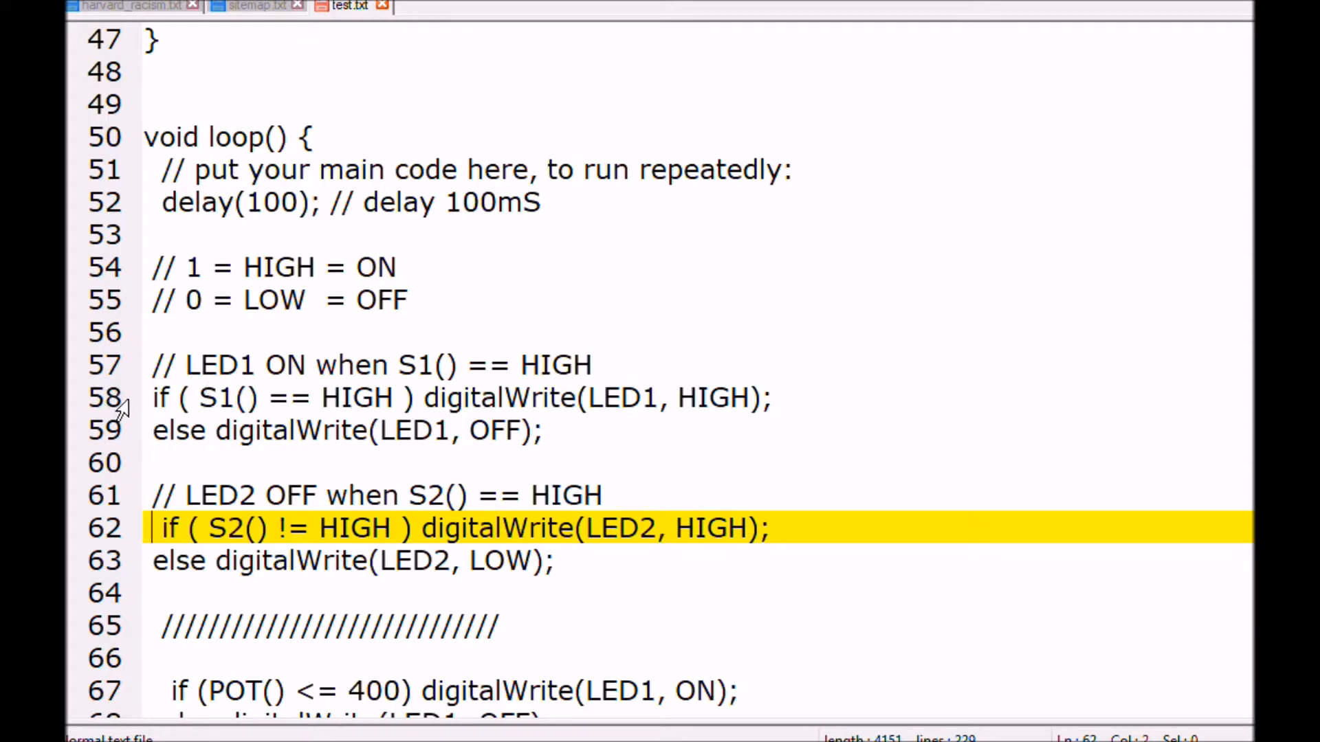
{"action": "left_click", "coordinate": [154, 397]}
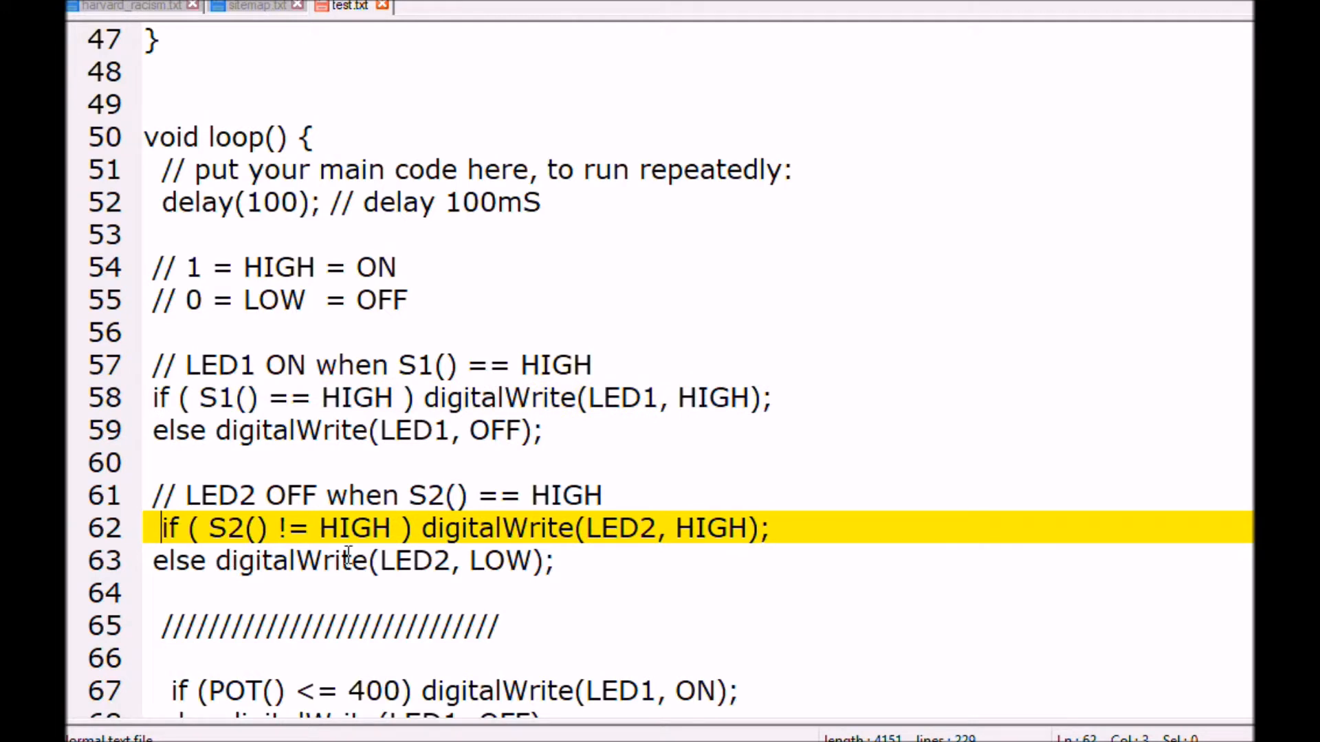
{"action": "mouse_move", "coordinate": [283, 529]}
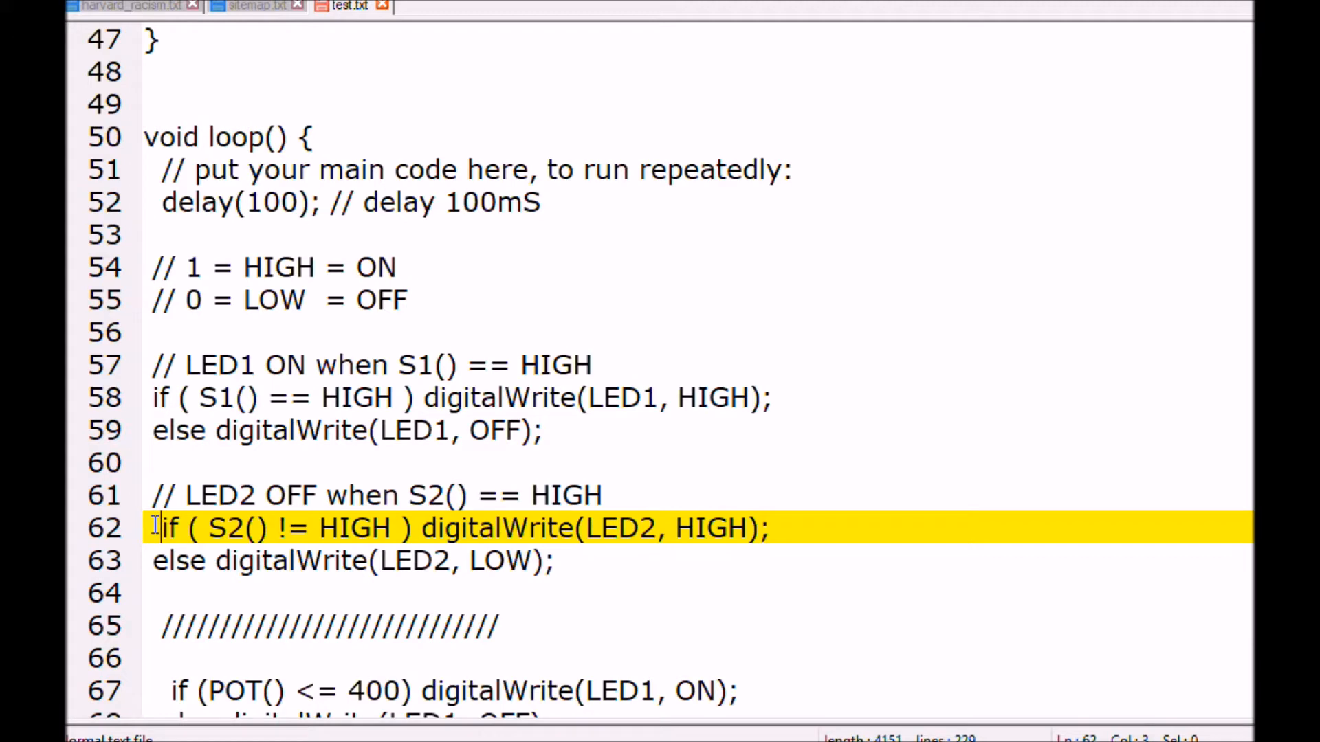
{"action": "scroll", "scroll_direction": "down", "scroll_amount": 3}
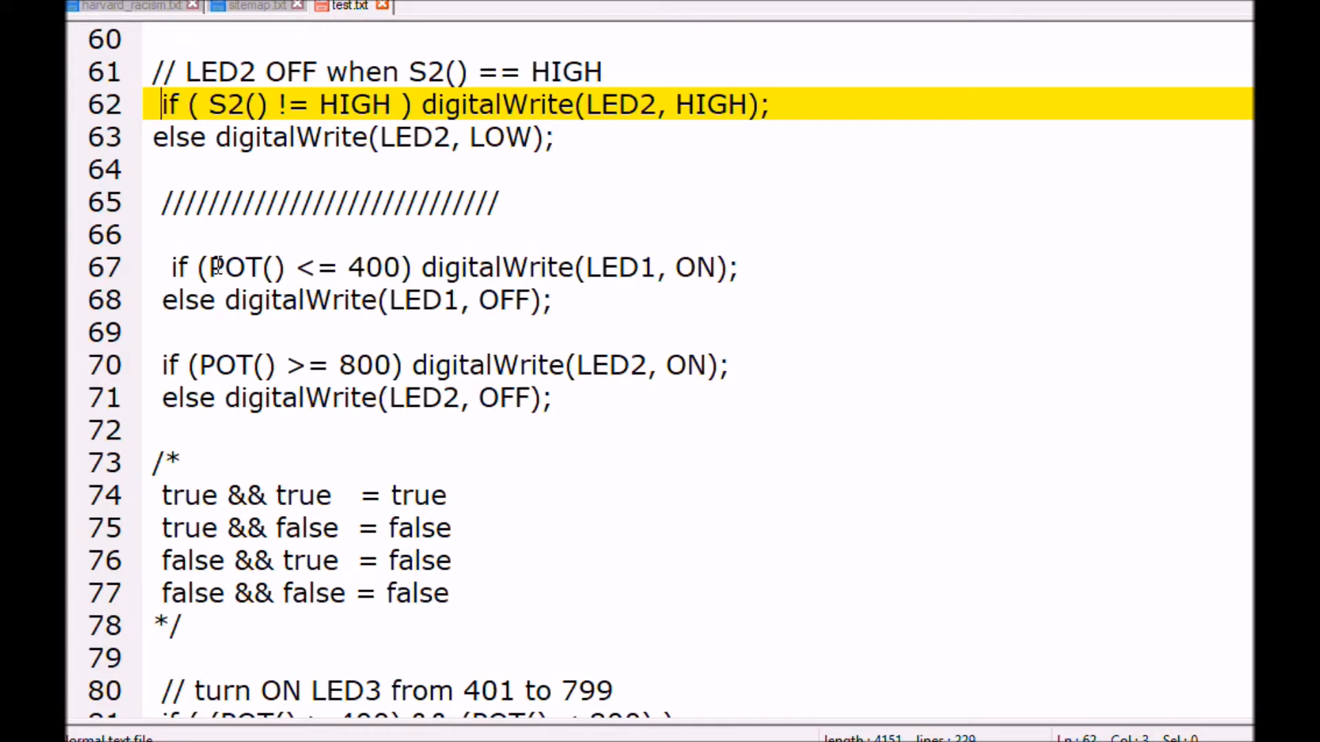
{"action": "mouse_move", "coordinate": [392, 269]}
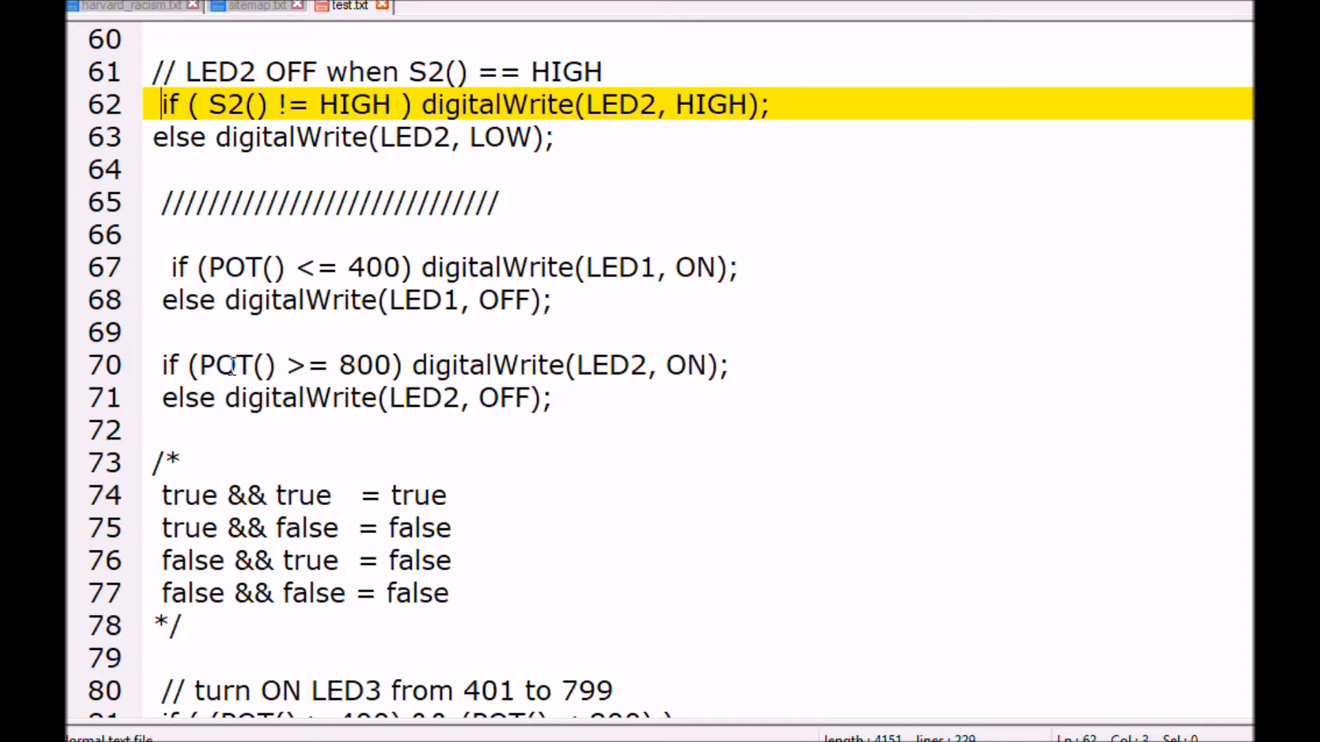
{"action": "mouse_move", "coordinate": [359, 404]}
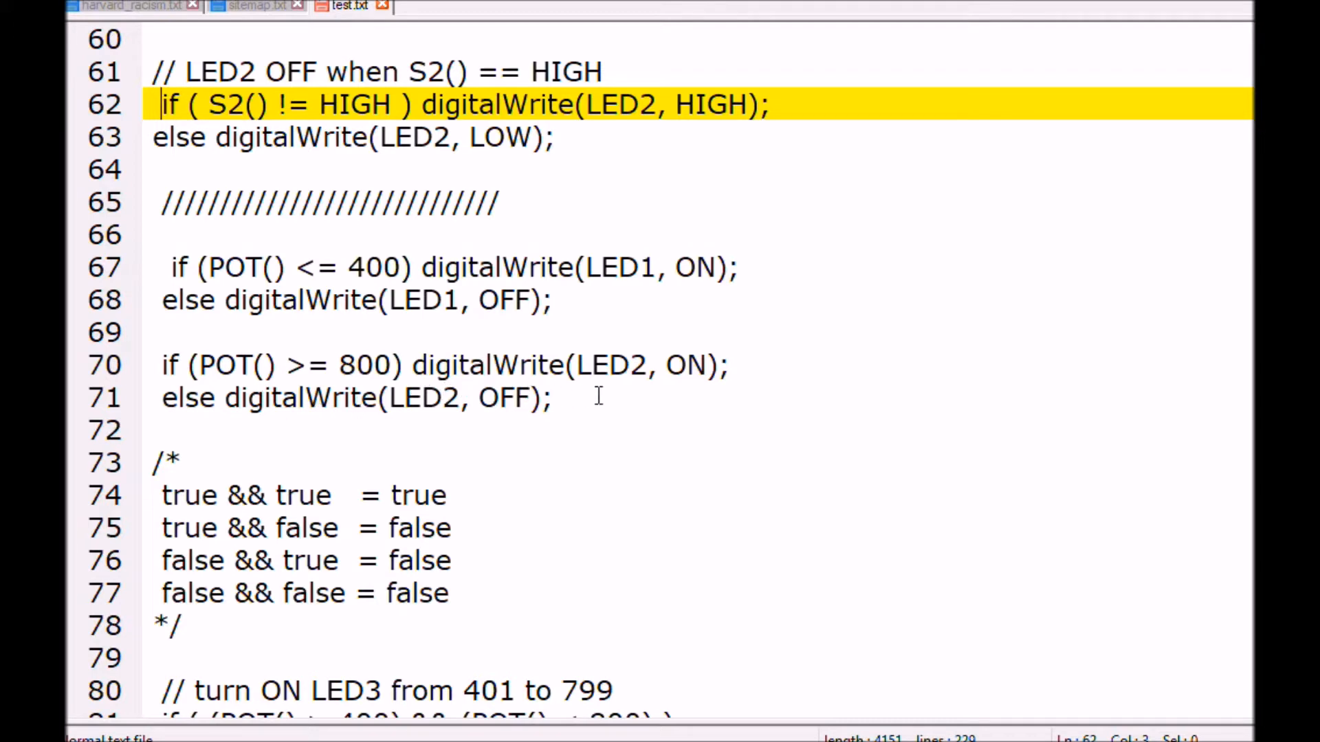
{"action": "mouse_move", "coordinate": [591, 309]}
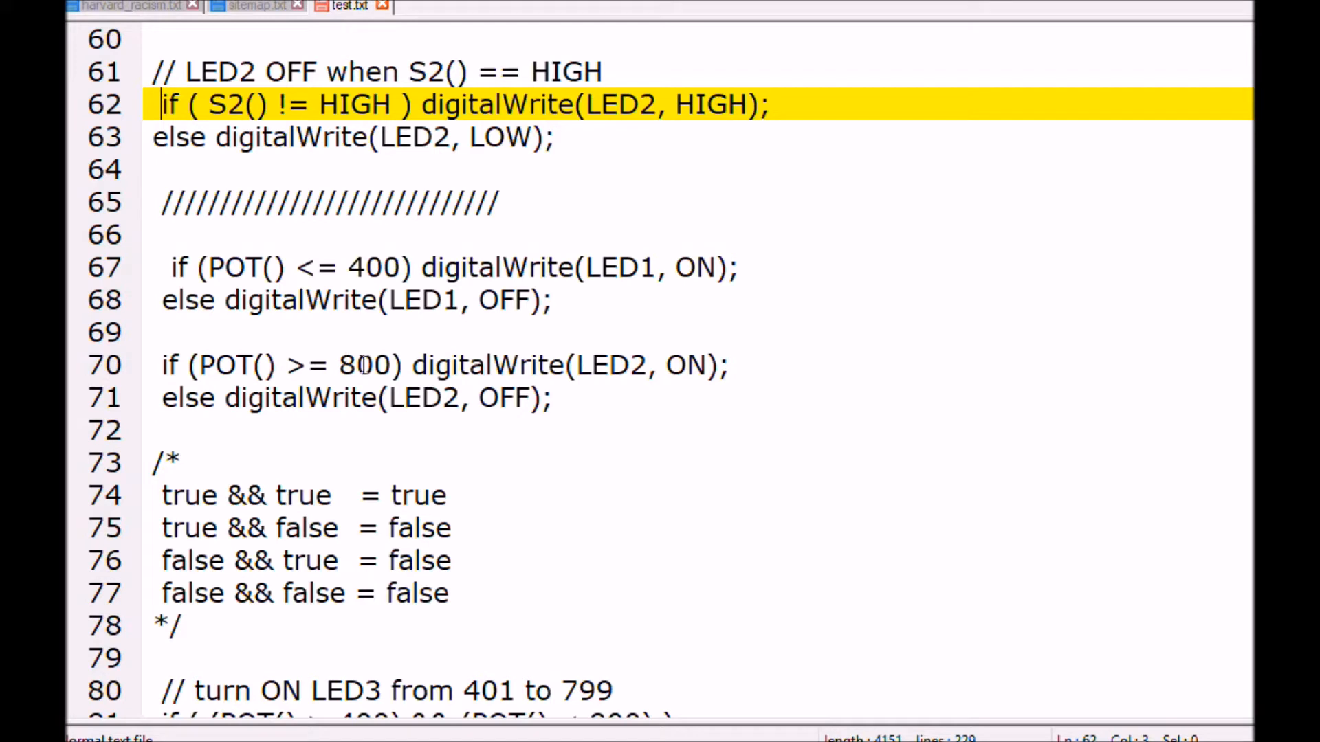
{"action": "mouse_move", "coordinate": [165, 397]}
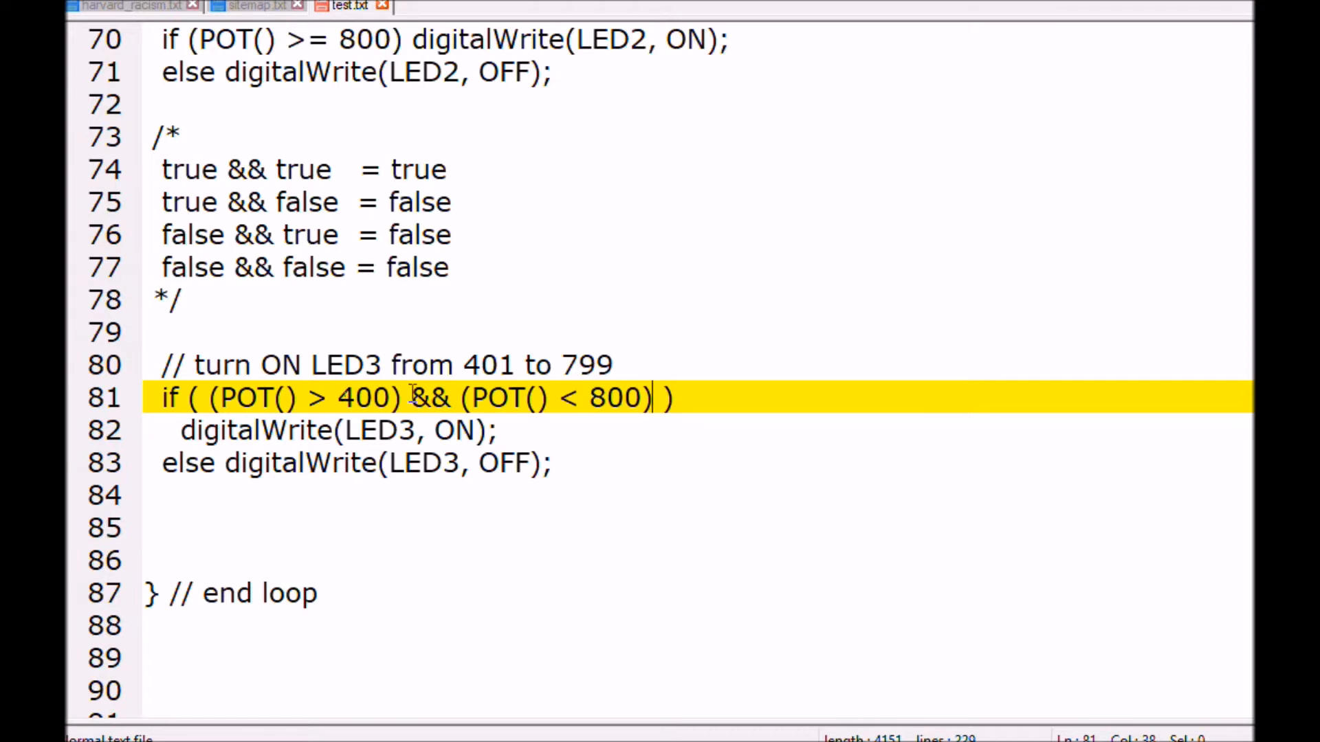
{"action": "left_click", "coordinate": [206, 397]}
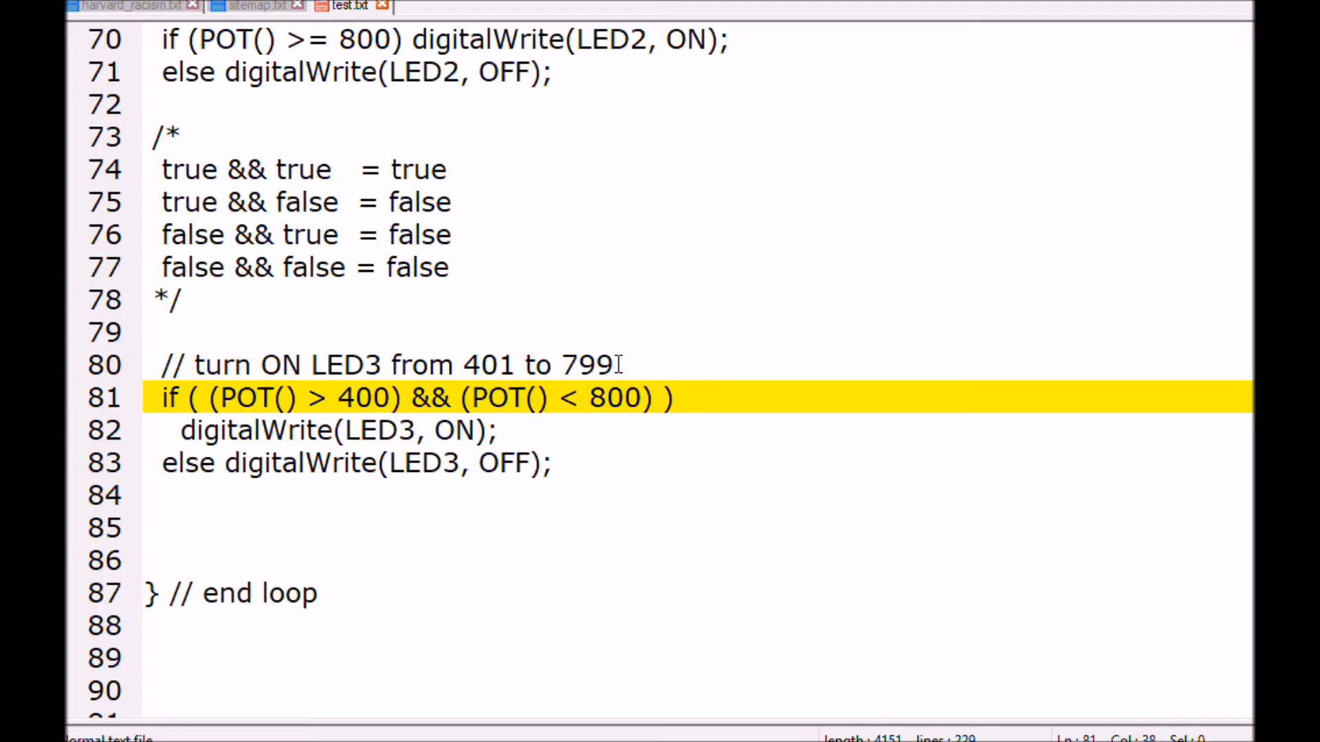
Append && (S1() == HIGH) after (POT() < 800) on line 81.
{"action": "type", "text": "&& (S1() == HIGH) )"}
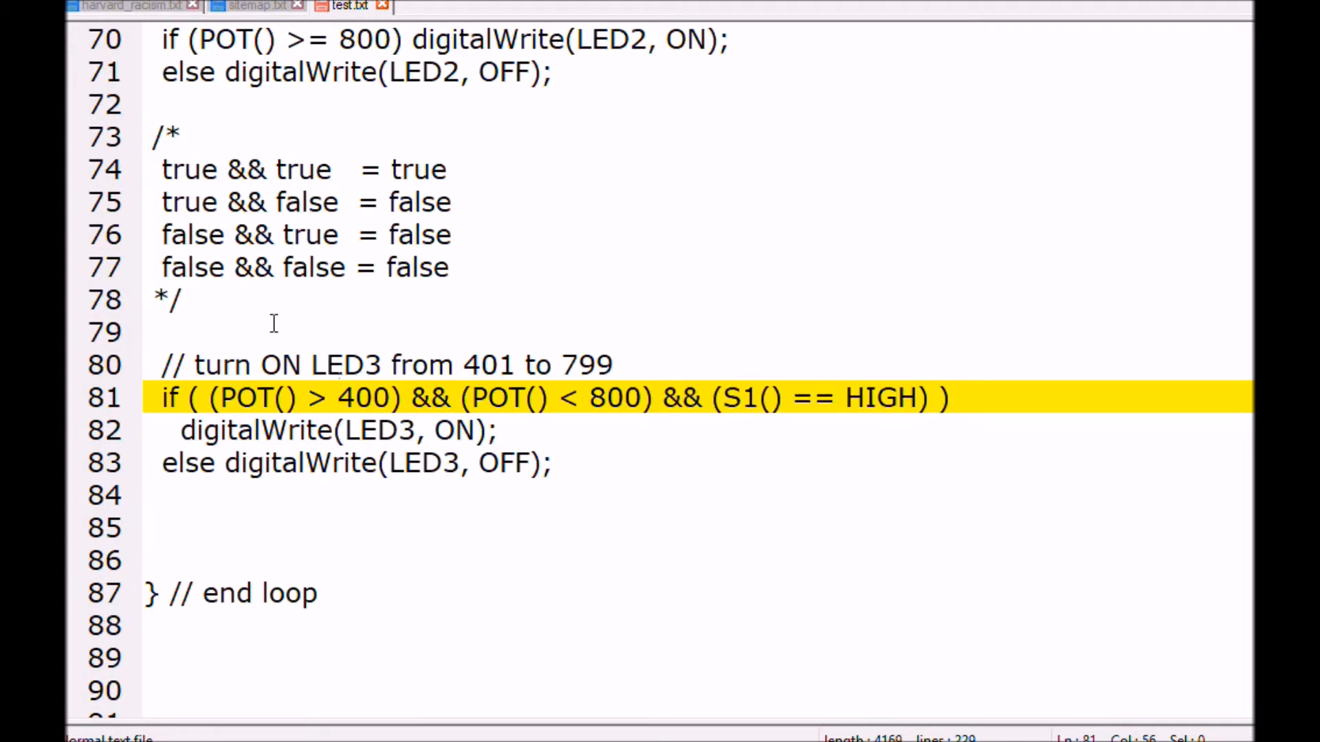
{"action": "mouse_move", "coordinate": [582, 399]}
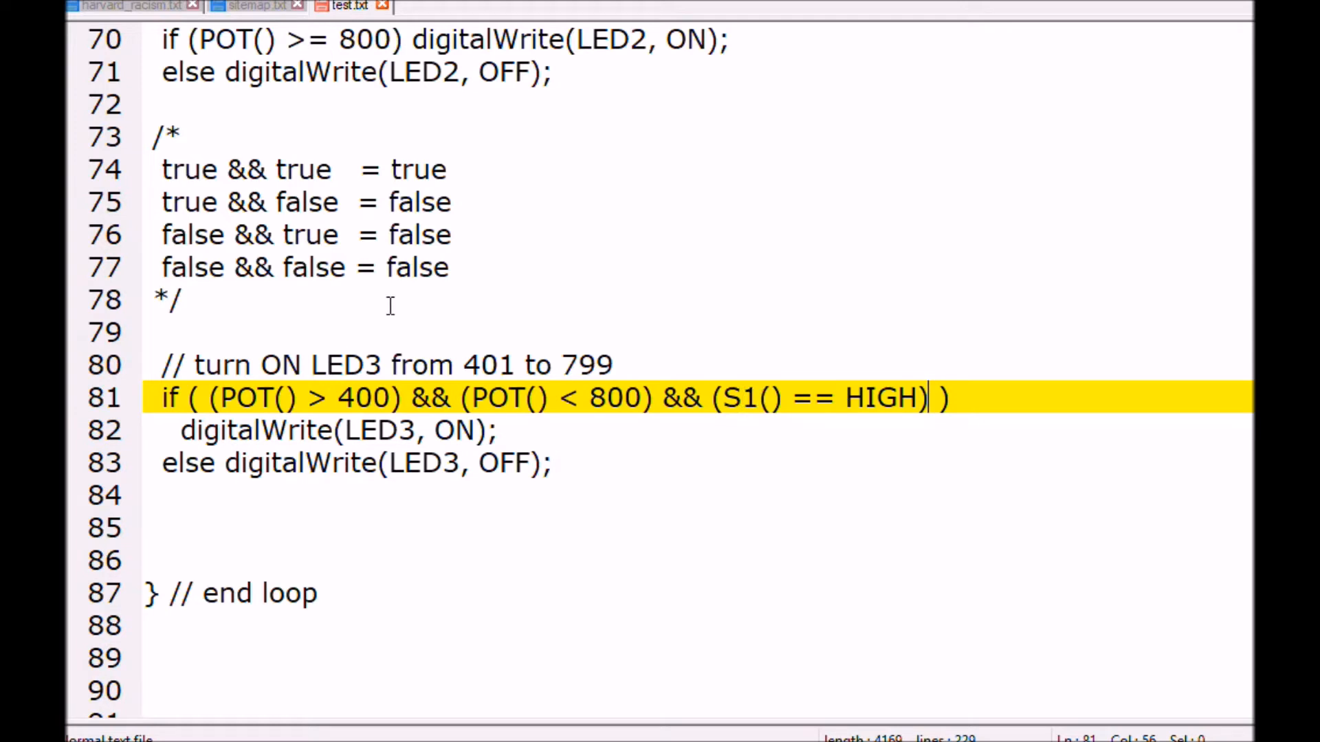
{"action": "mouse_move", "coordinate": [546, 407]}
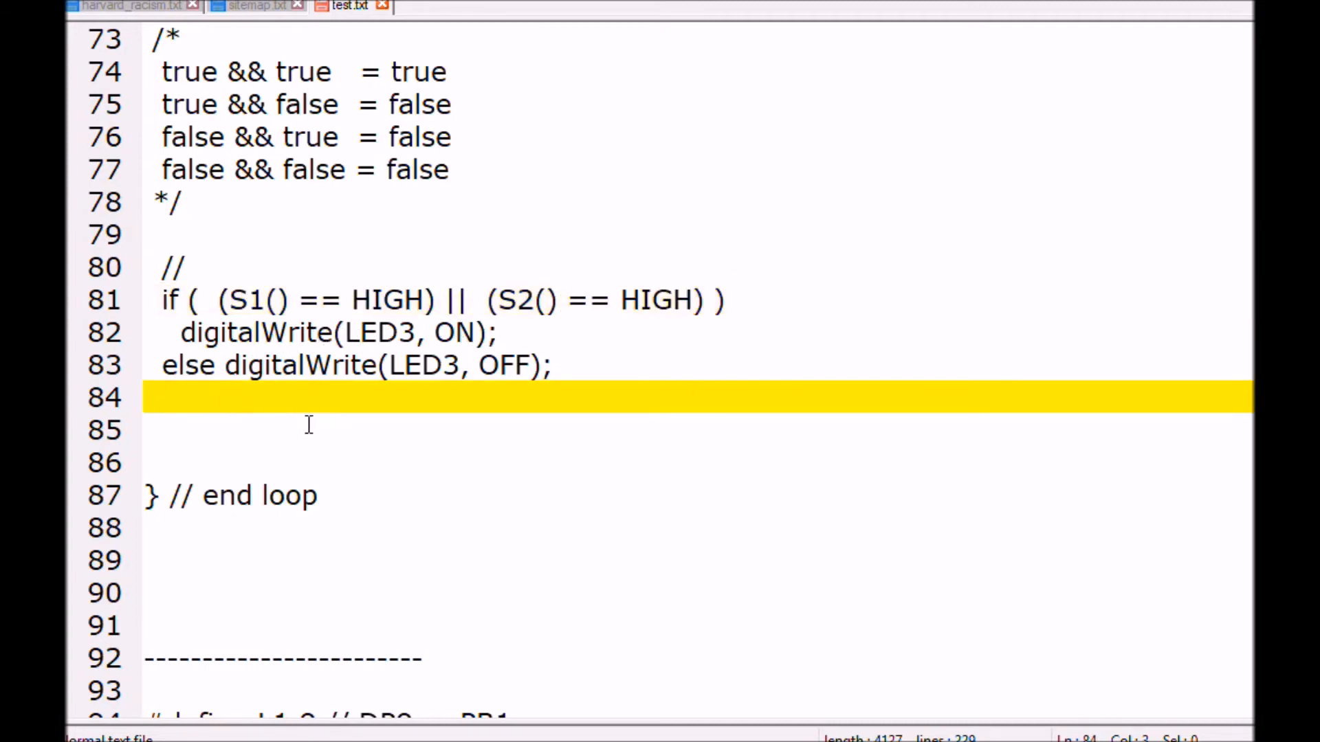
{"action": "type", "text": "//"}
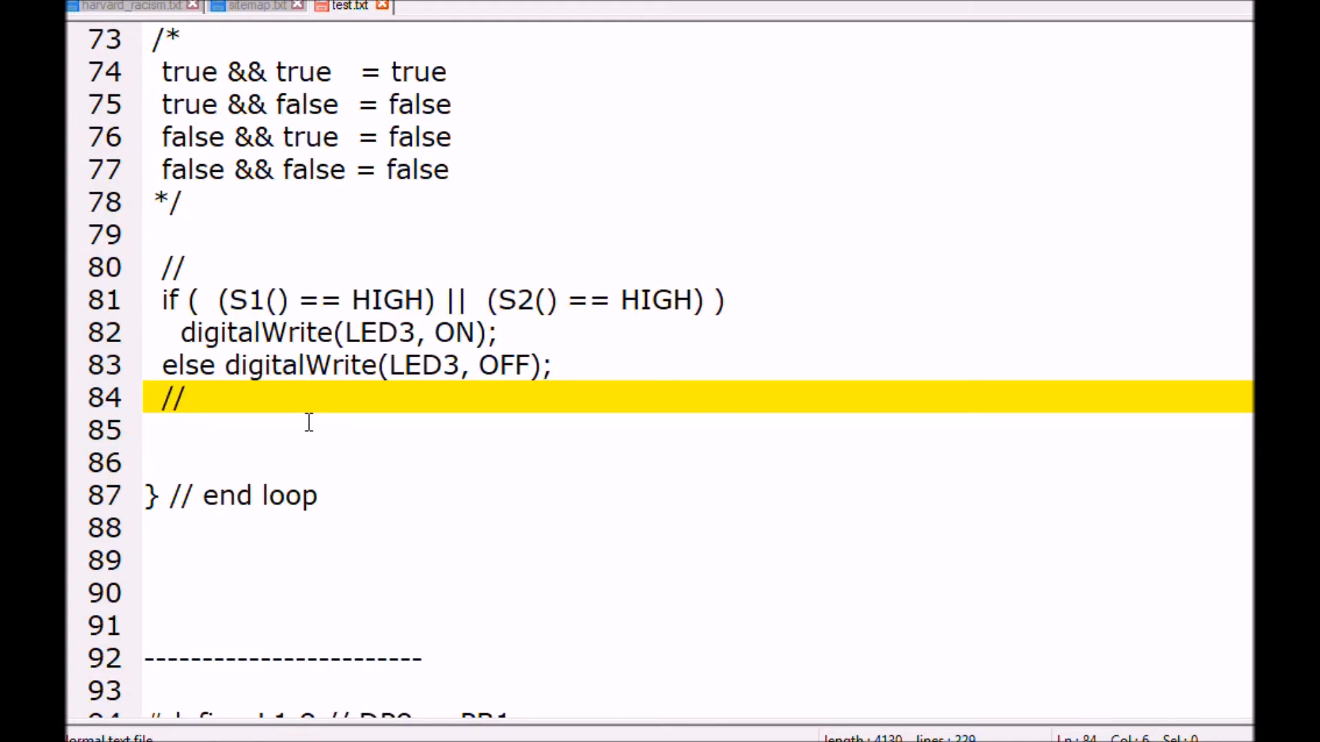
{"action": "type", "text": "true"}
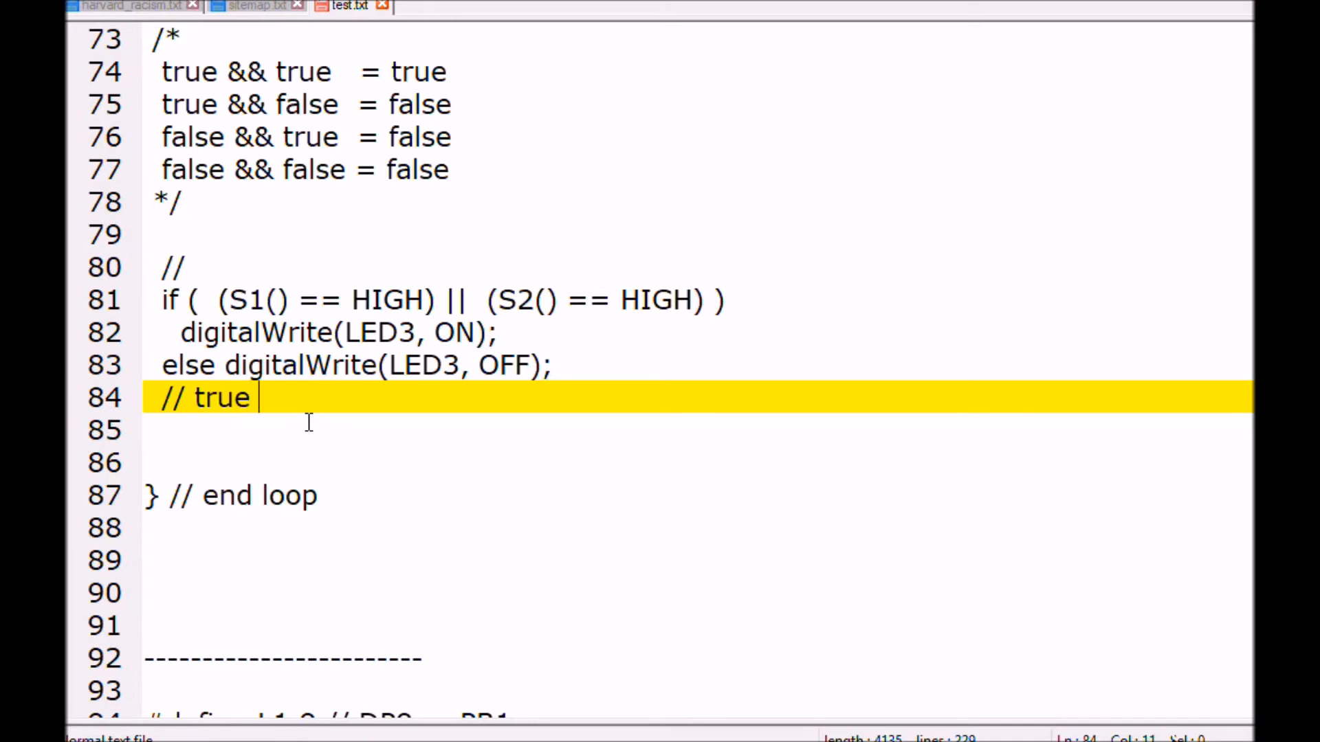
{"action": "type", "text": "OR"}
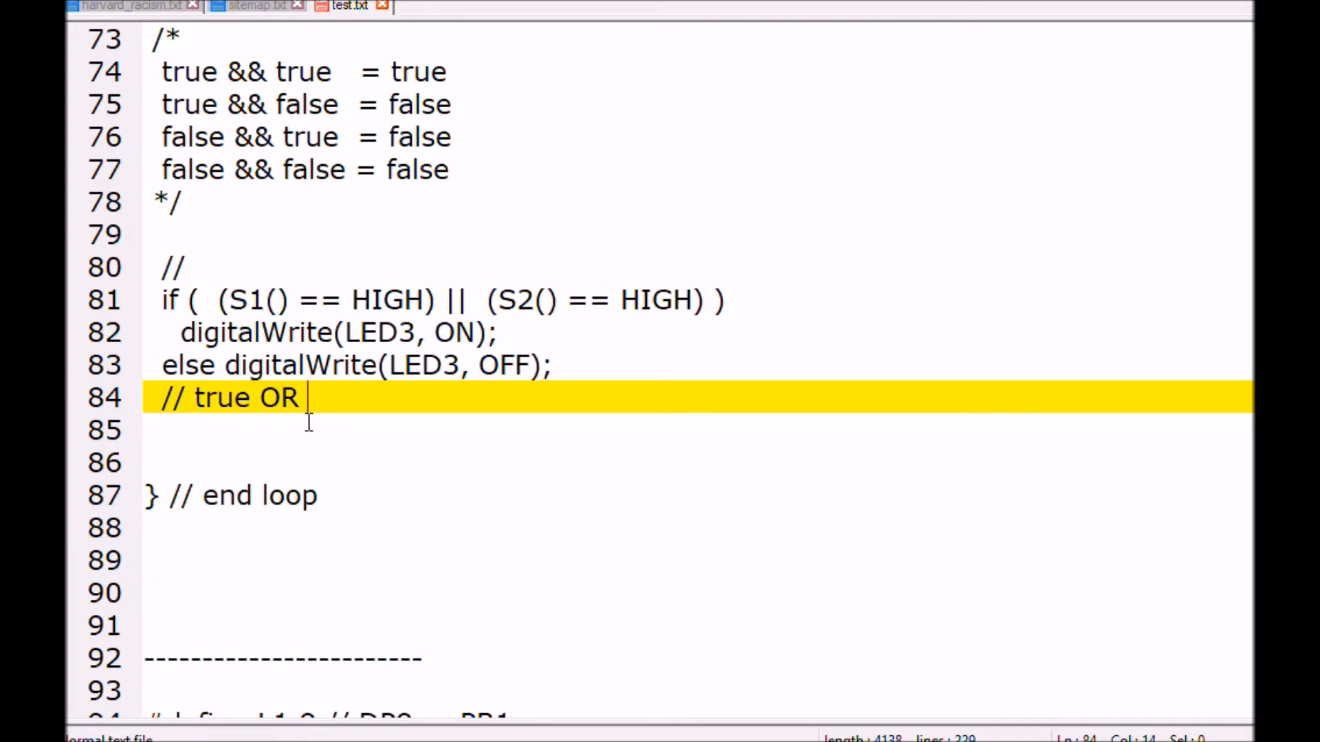
{"action": "type", "text": "TRU"}
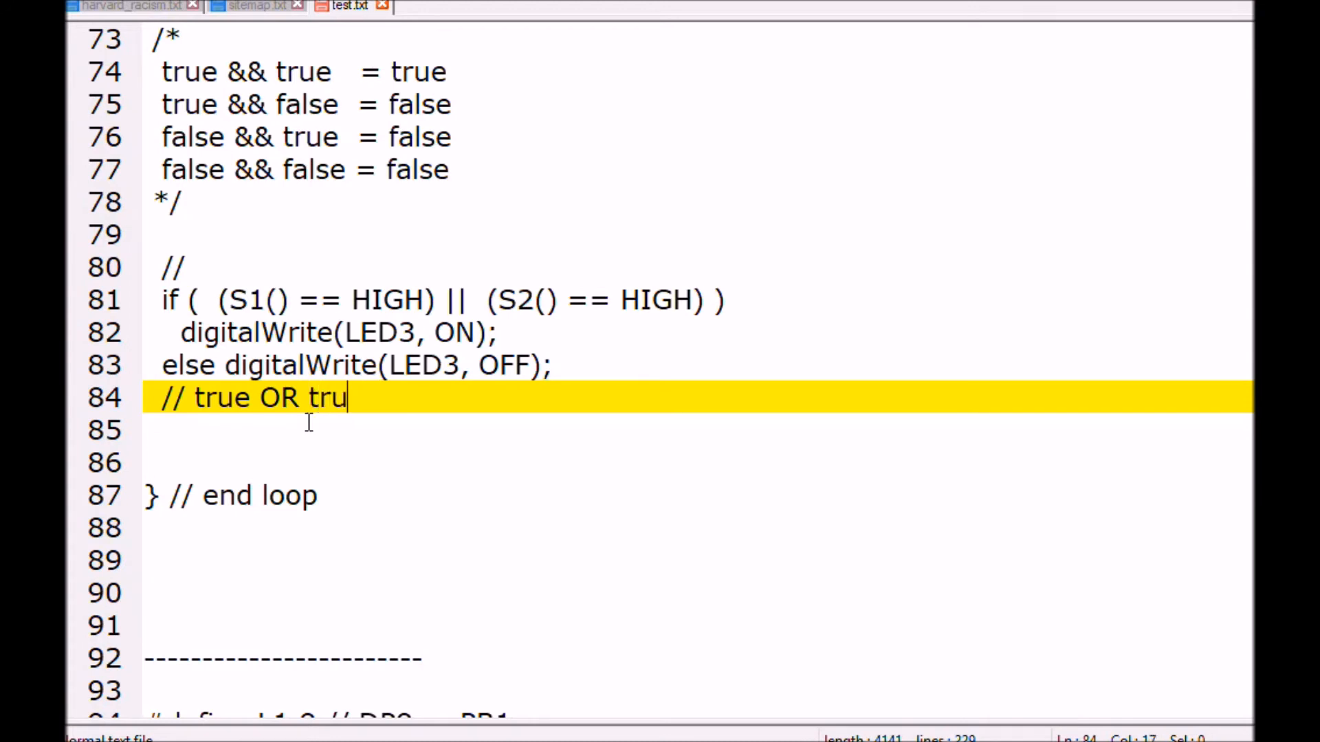
{"action": "type", "text": "e = tr"}
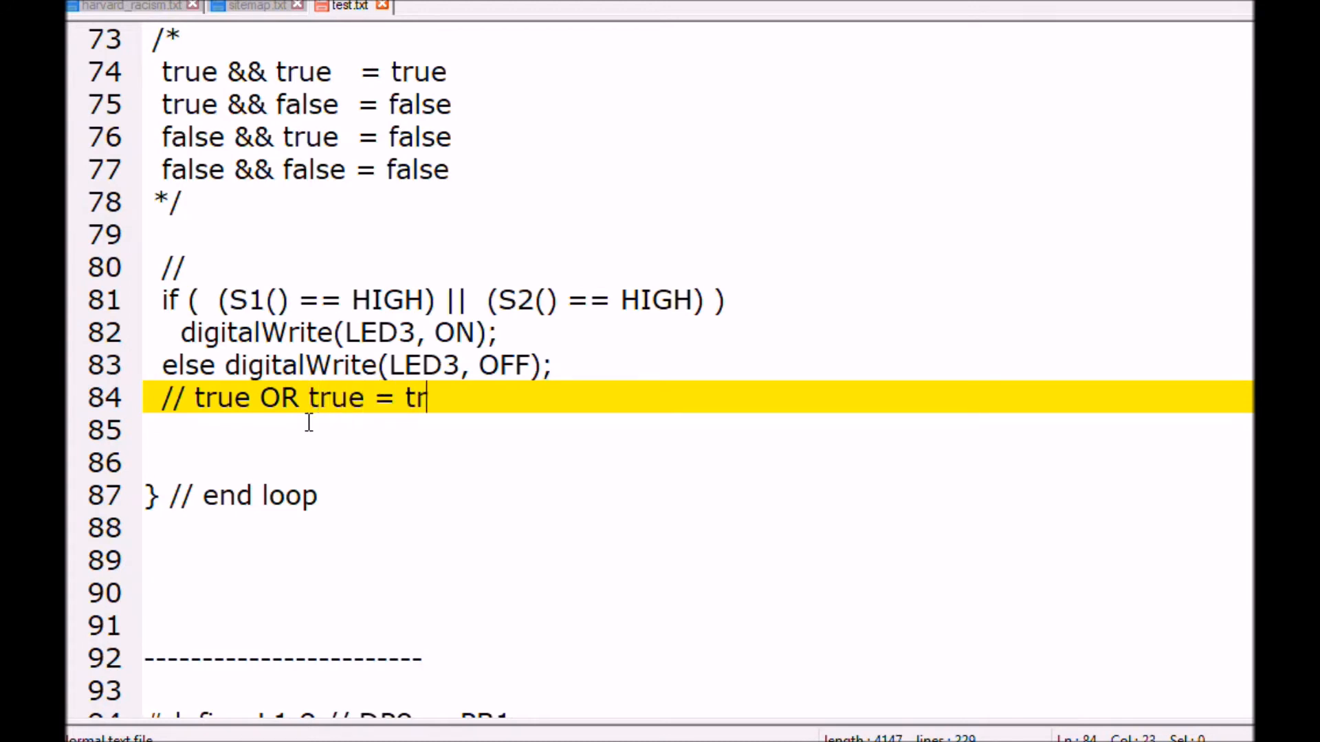
{"action": "type", "text": "ue"}
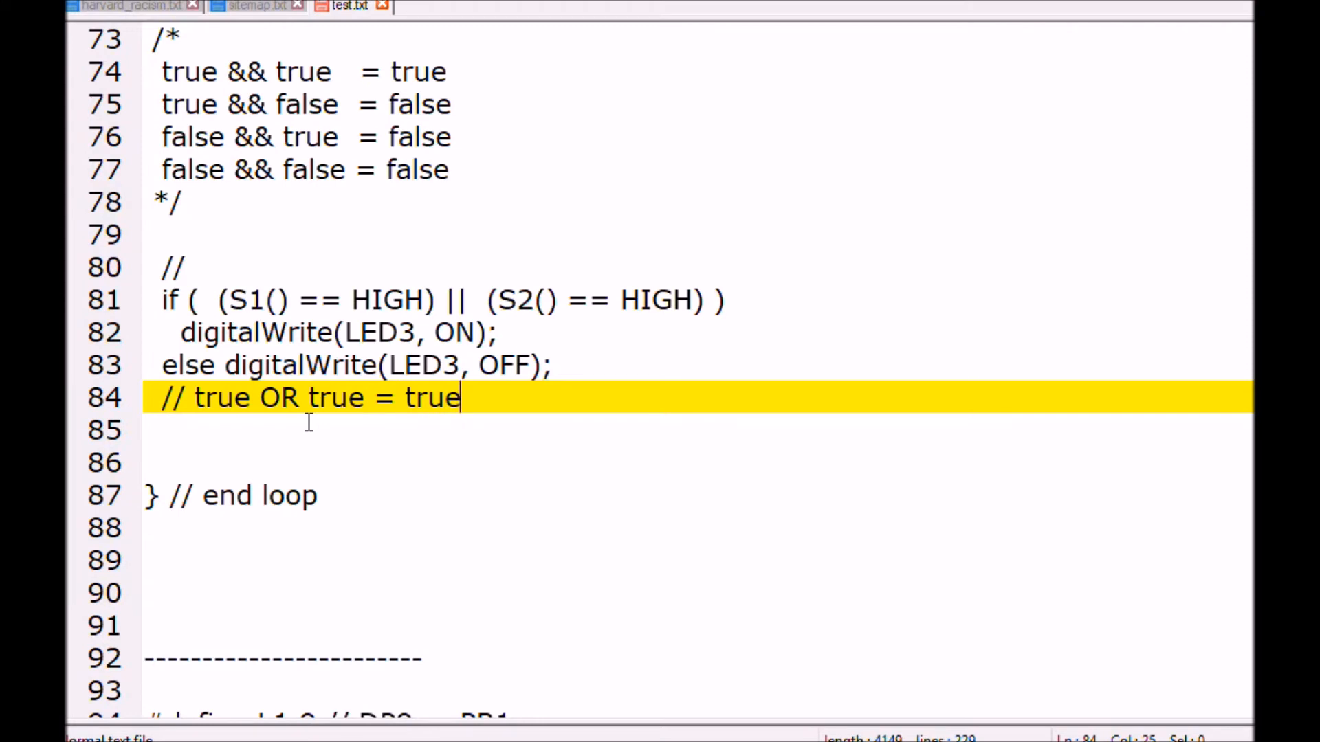
{"action": "mouse_move", "coordinate": [370, 495]}
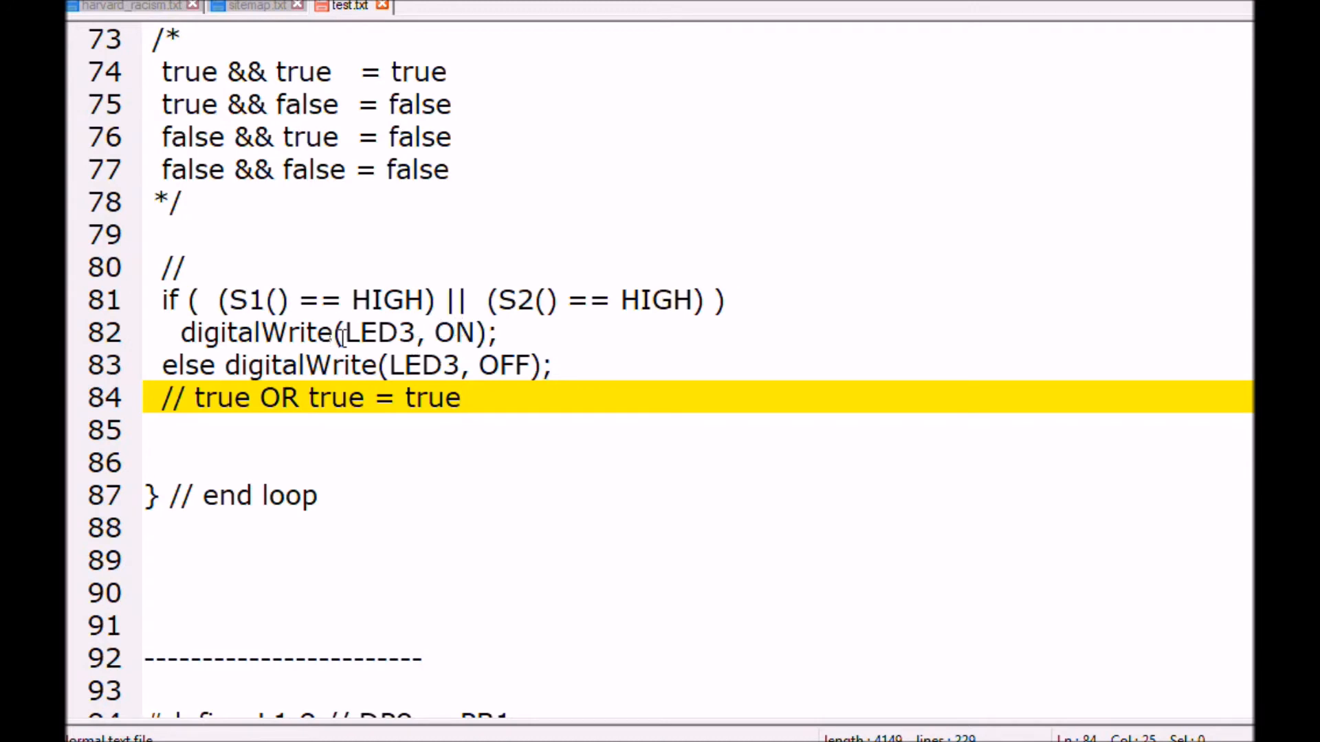
Replace the || between the S1 and S2 checks on line 81 with &&.
{"action": "left_click", "coordinate": [470, 299]}
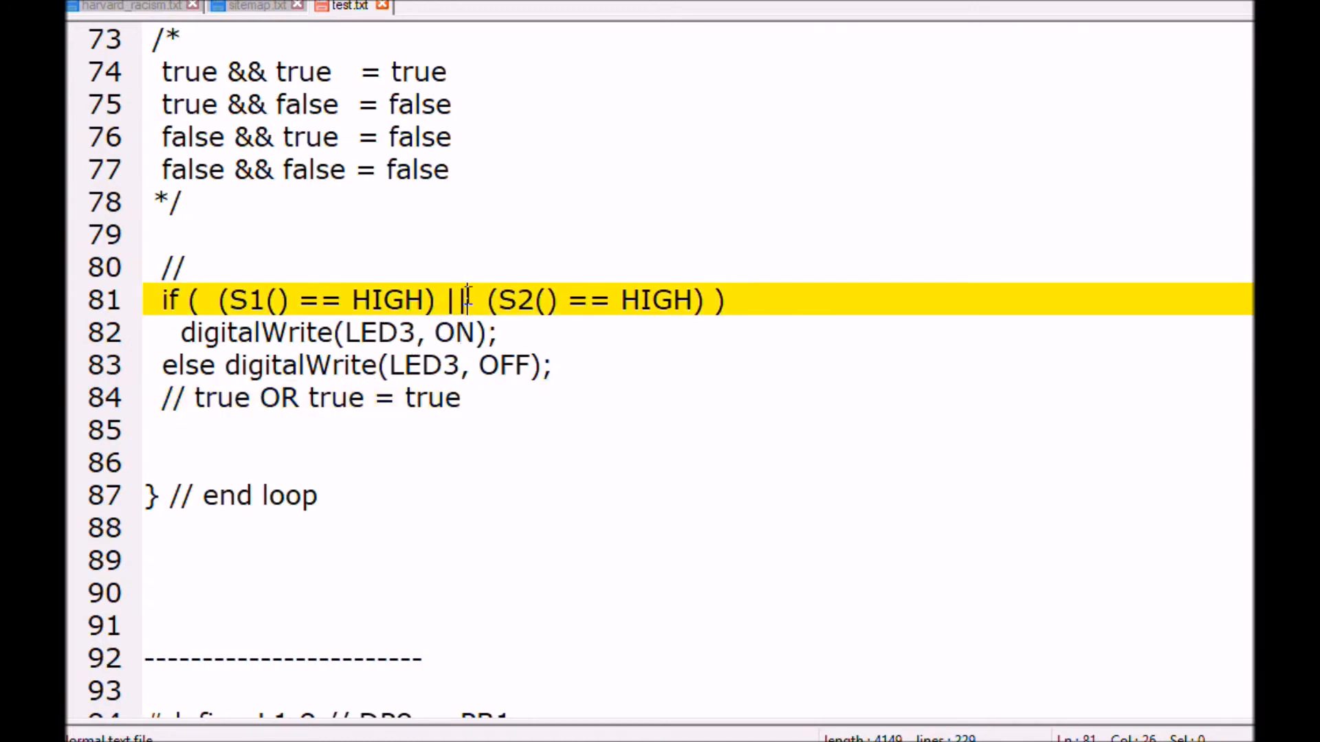
{"action": "key", "text": "Backspace"}
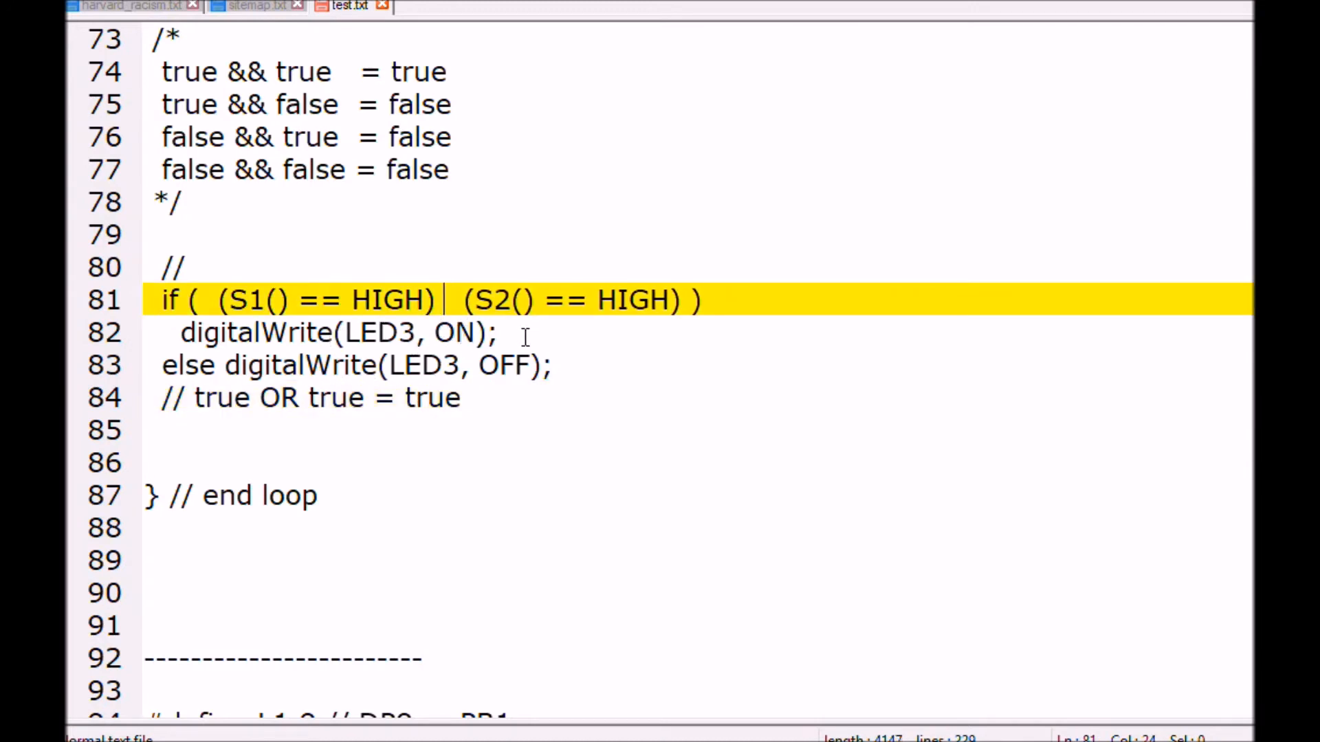
{"action": "type", "text": "&"}
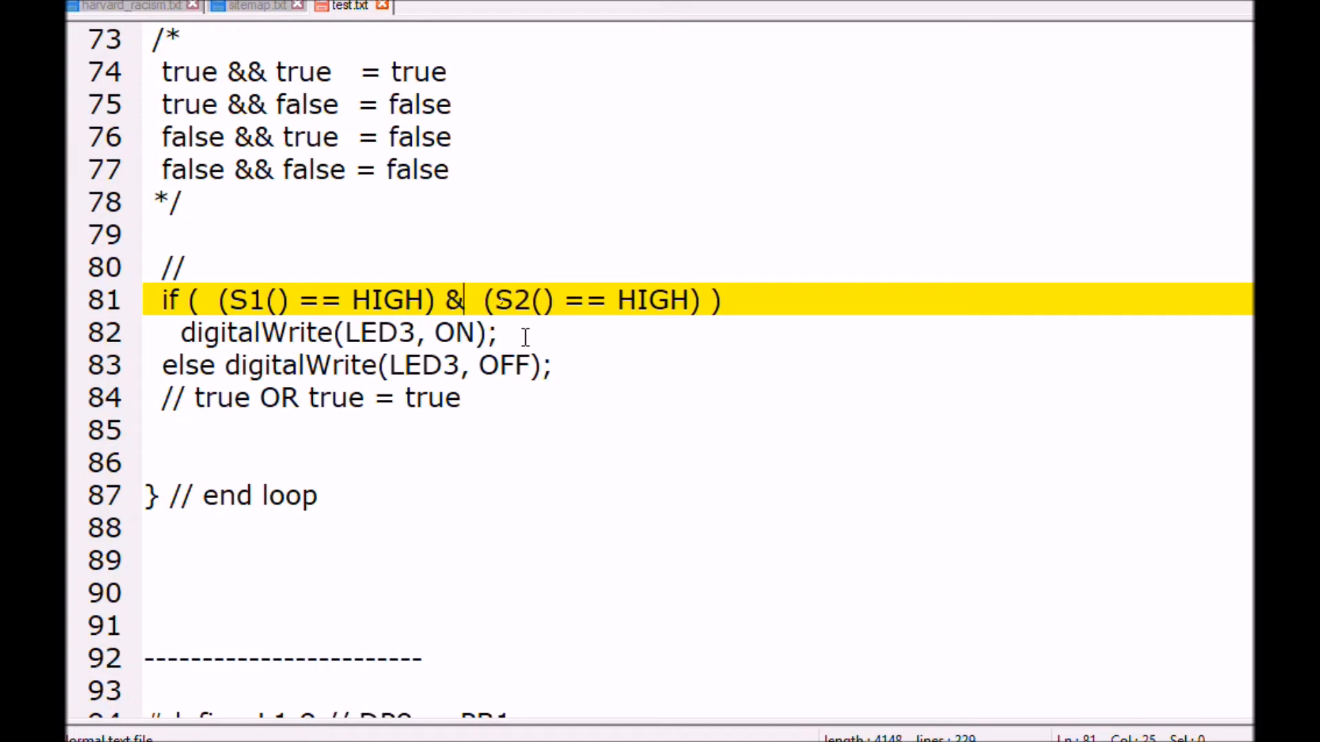
{"action": "type", "text": "&"}
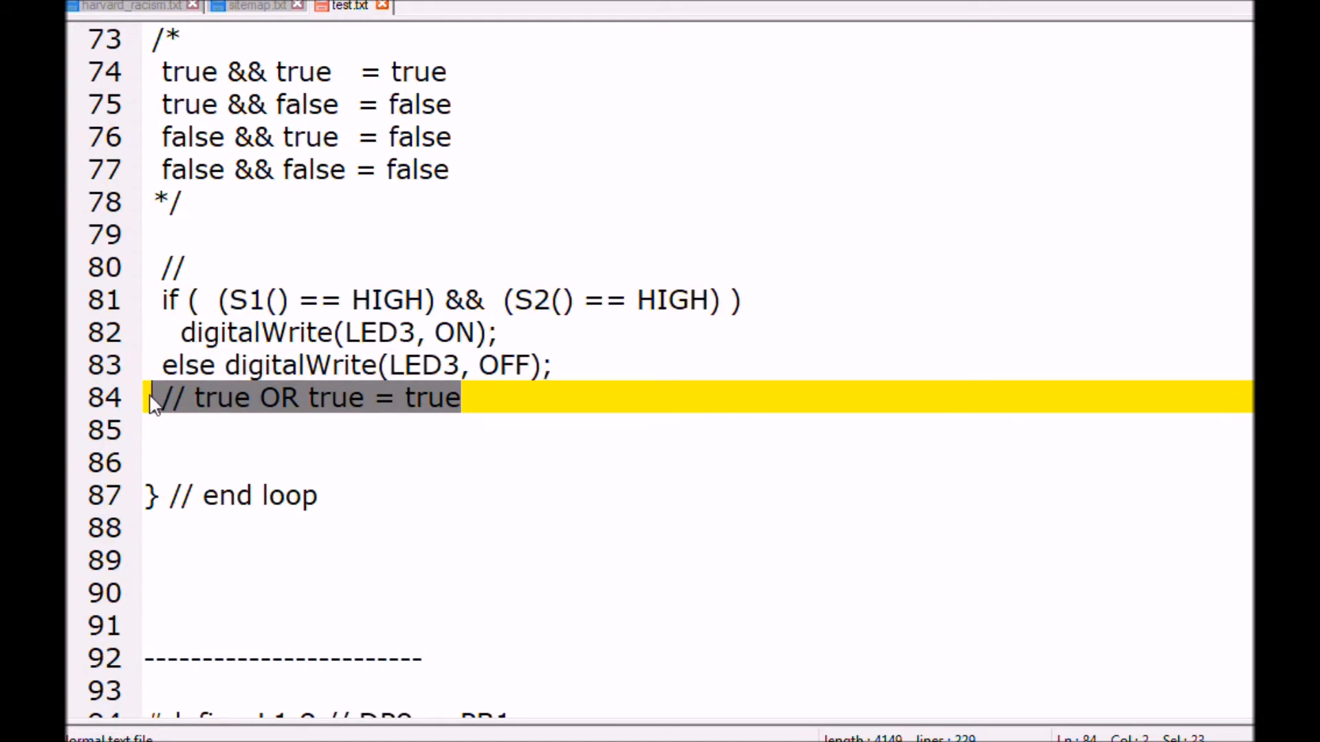
Delete the '// true OR true = true' comment text on line 84.
{"action": "key", "text": "Delete"}
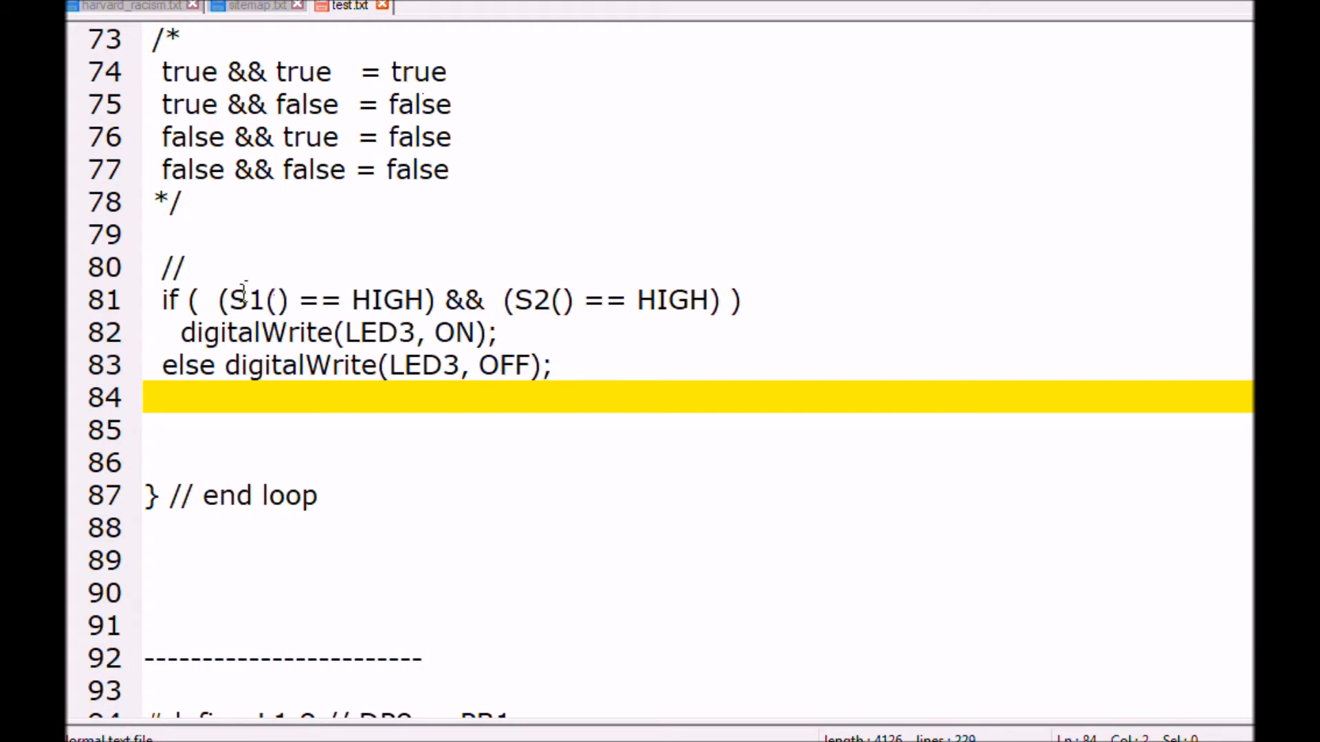
{"action": "mouse_move", "coordinate": [541, 282]}
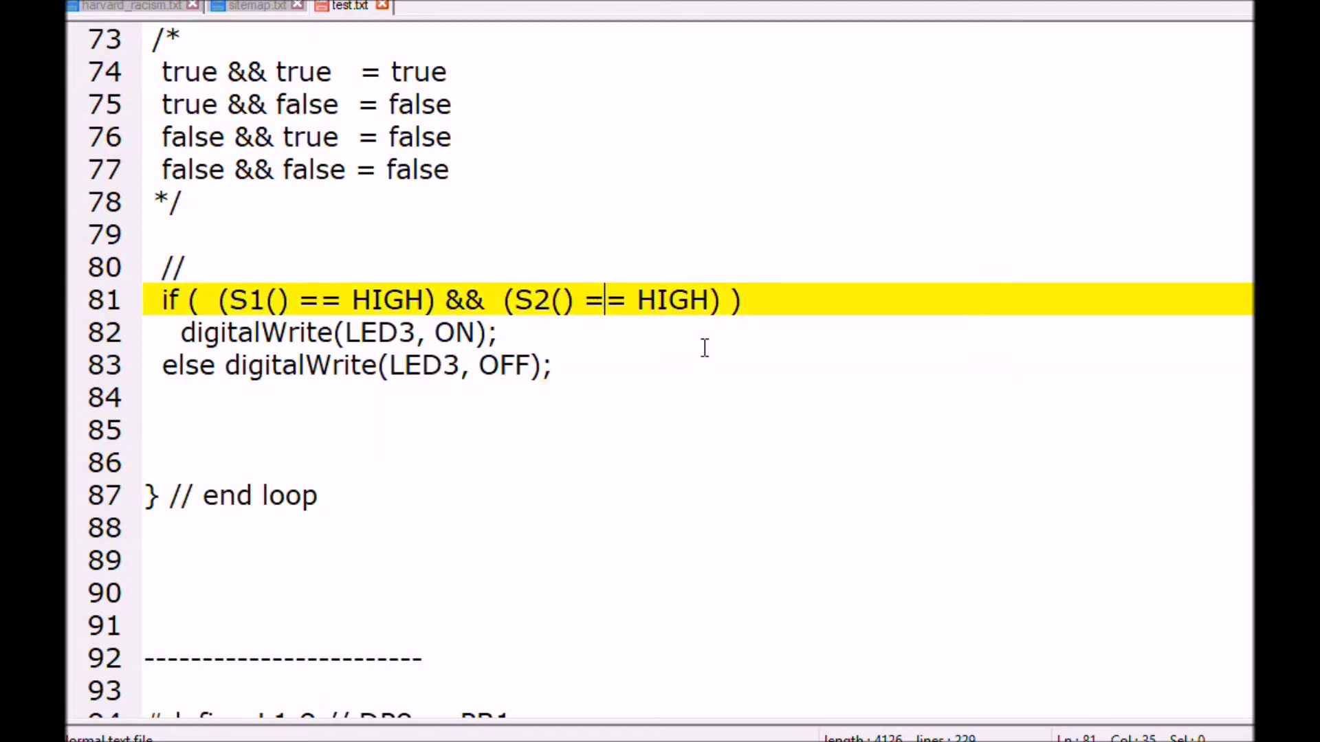
Add || (POT() > 500) to the end of the LED3 condition on line 81.
{"action": "type", "text": "!"}
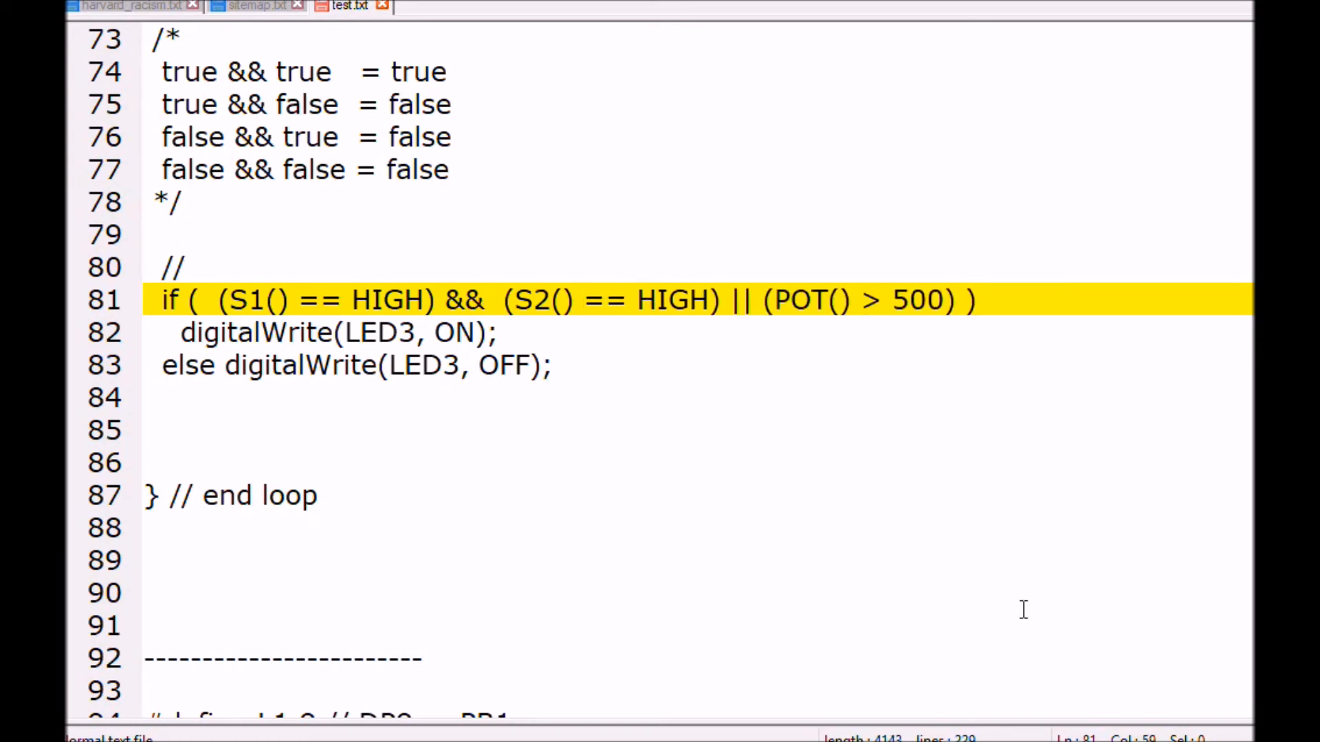
{"action": "mouse_move", "coordinate": [772, 525]}
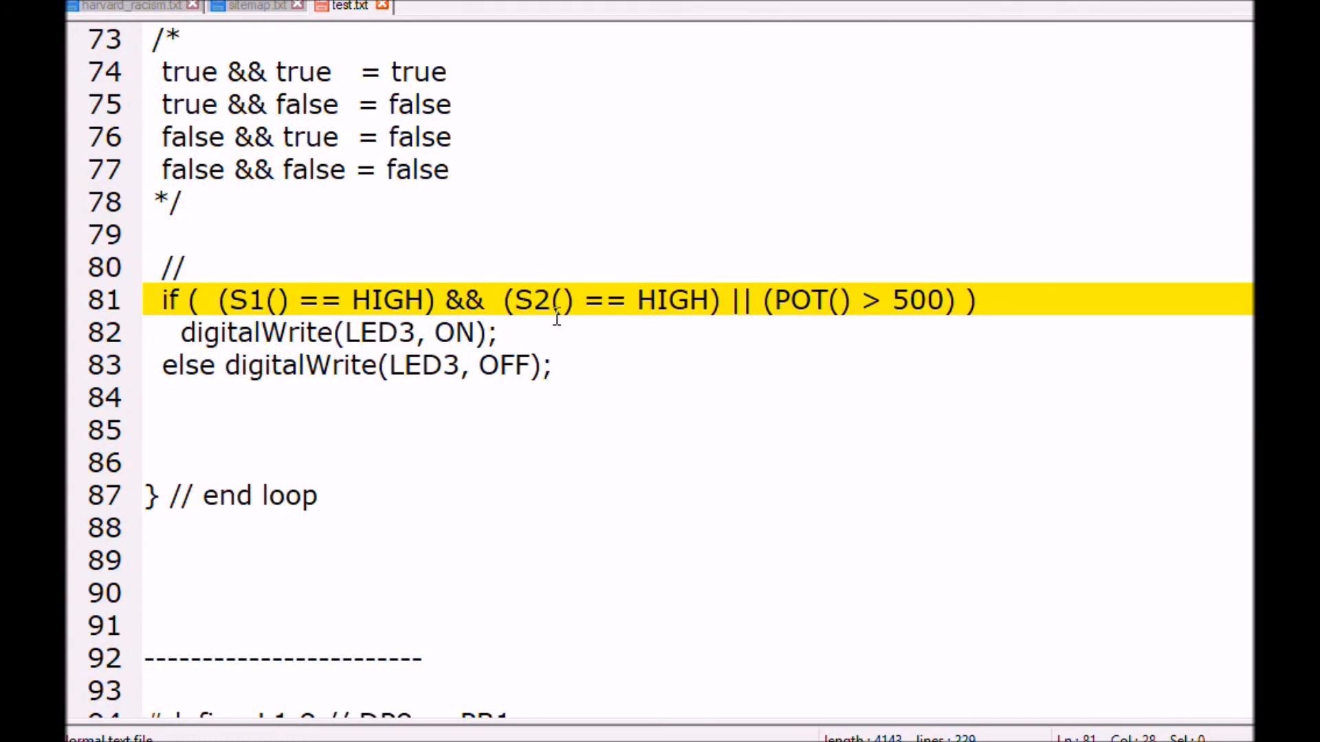
Remove inner parentheses so line 81 reads S1() == HIGH && S2() == HIGH || POT() > 500.
{"action": "type", "text": "("}
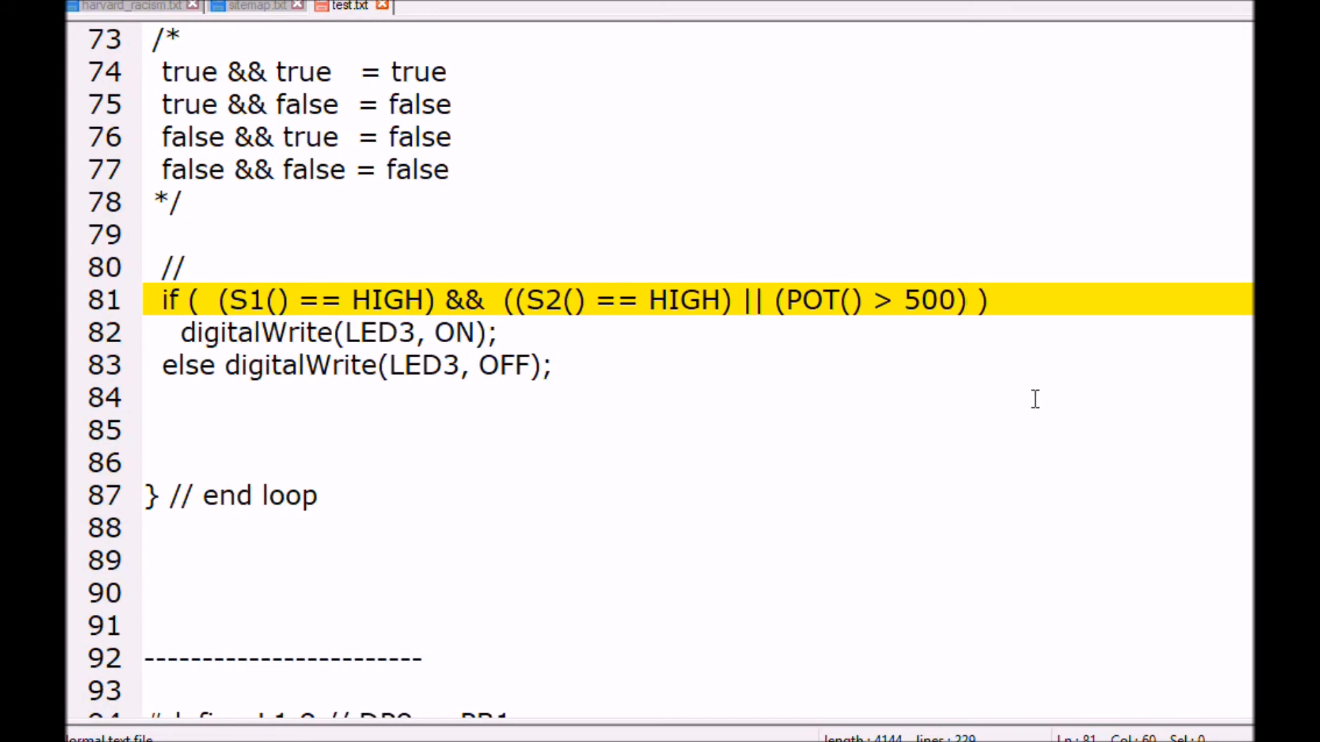
{"action": "type", "text": ")"}
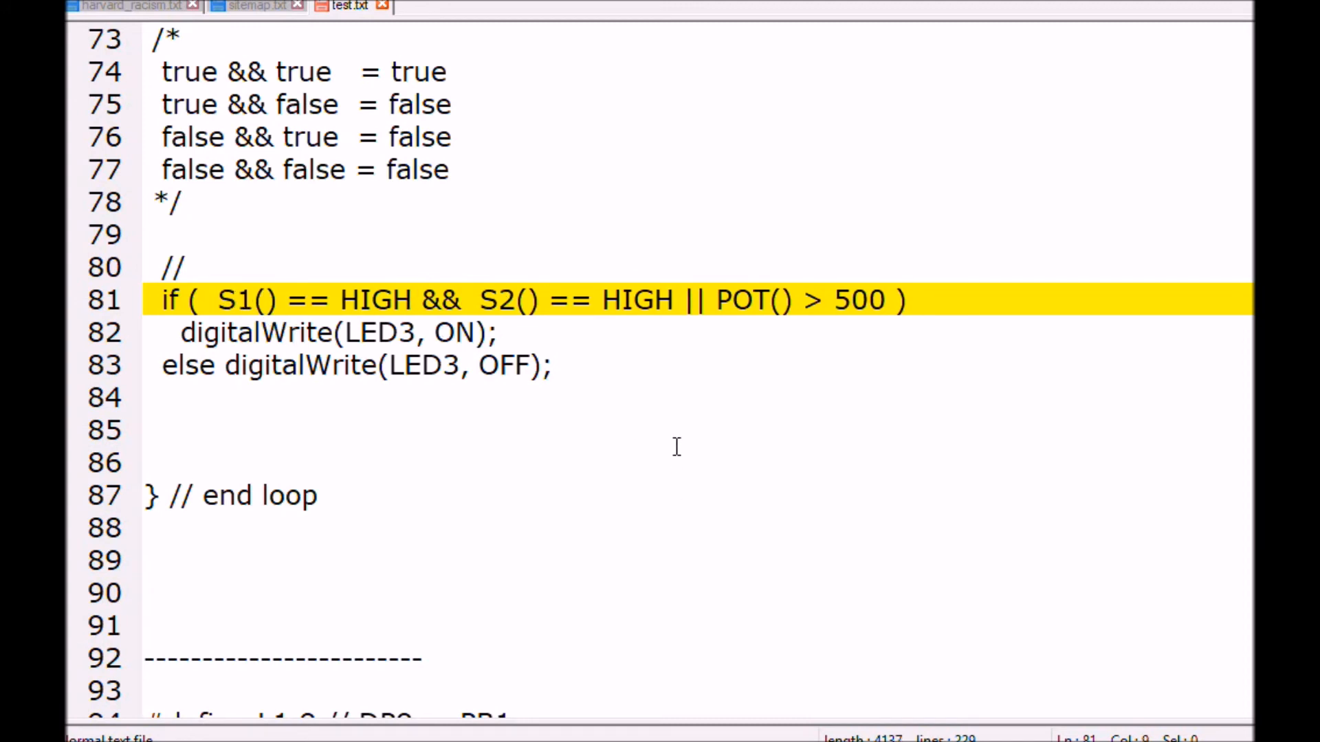
Restore parentheses: (S1() == HIGH) && (S2() == HIGH) || (POT() > 500).
{"action": "left_click", "coordinate": [216, 297]}
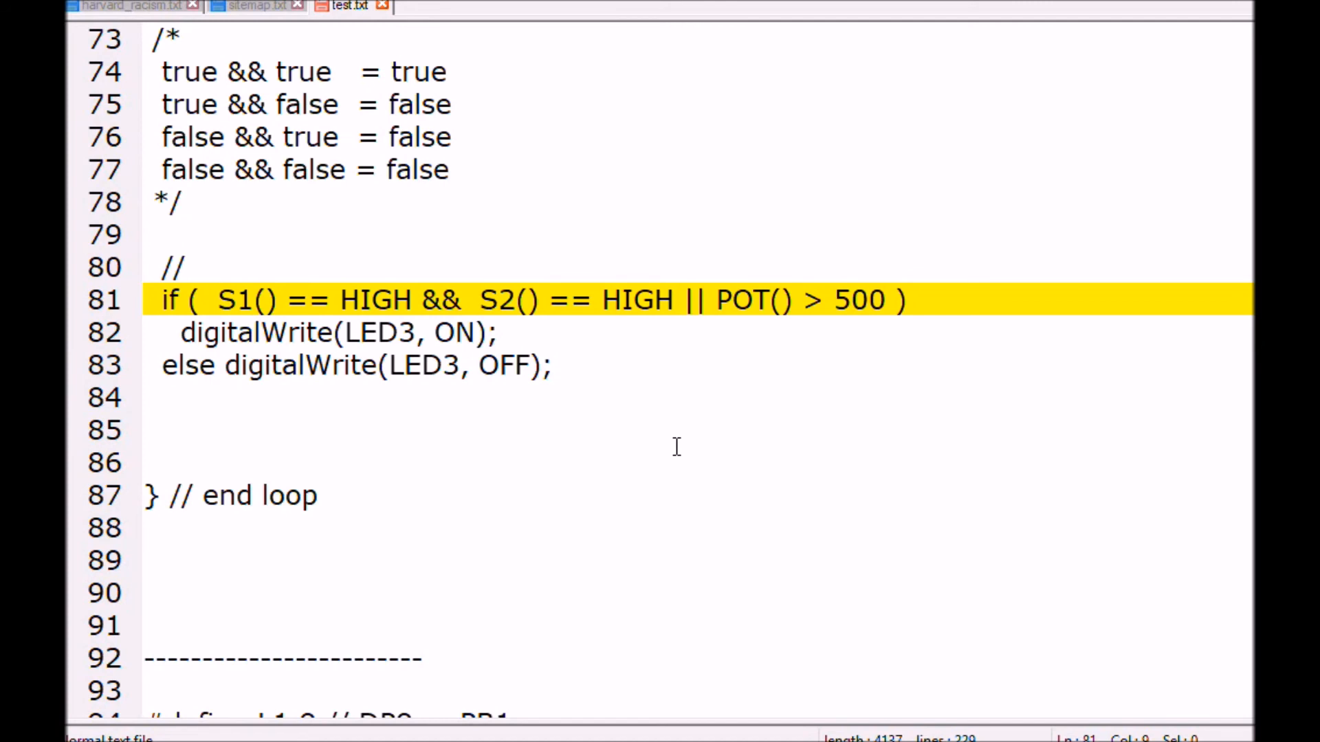
{"action": "type", "text": "("}
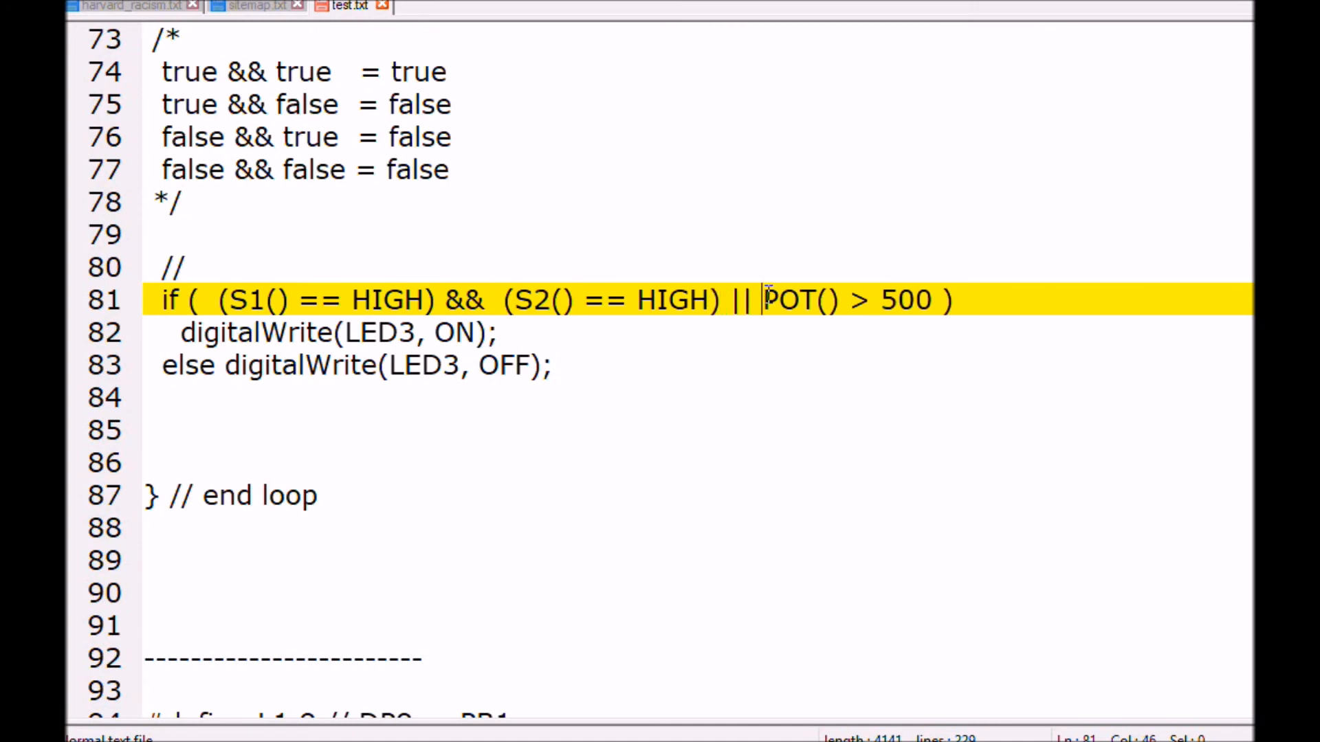
{"action": "type", "text": "("}
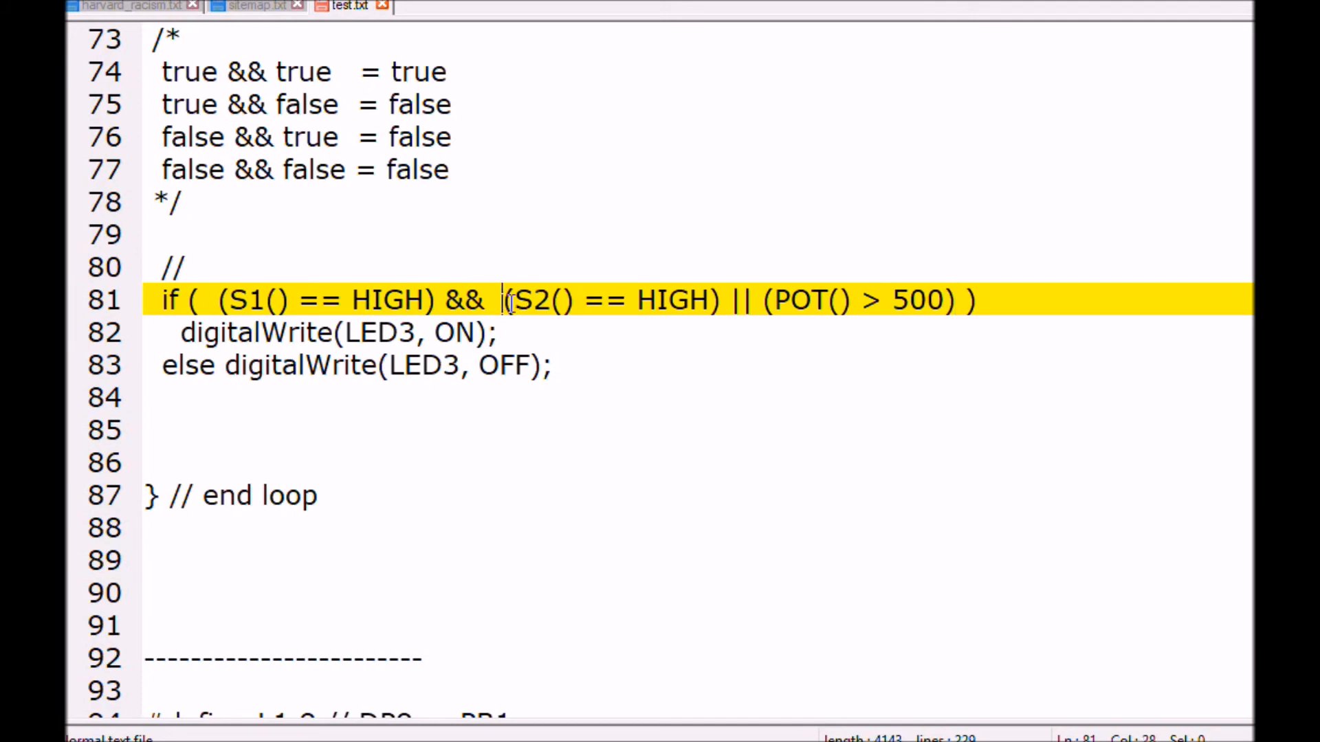
{"action": "mouse_move", "coordinate": [524, 324]}
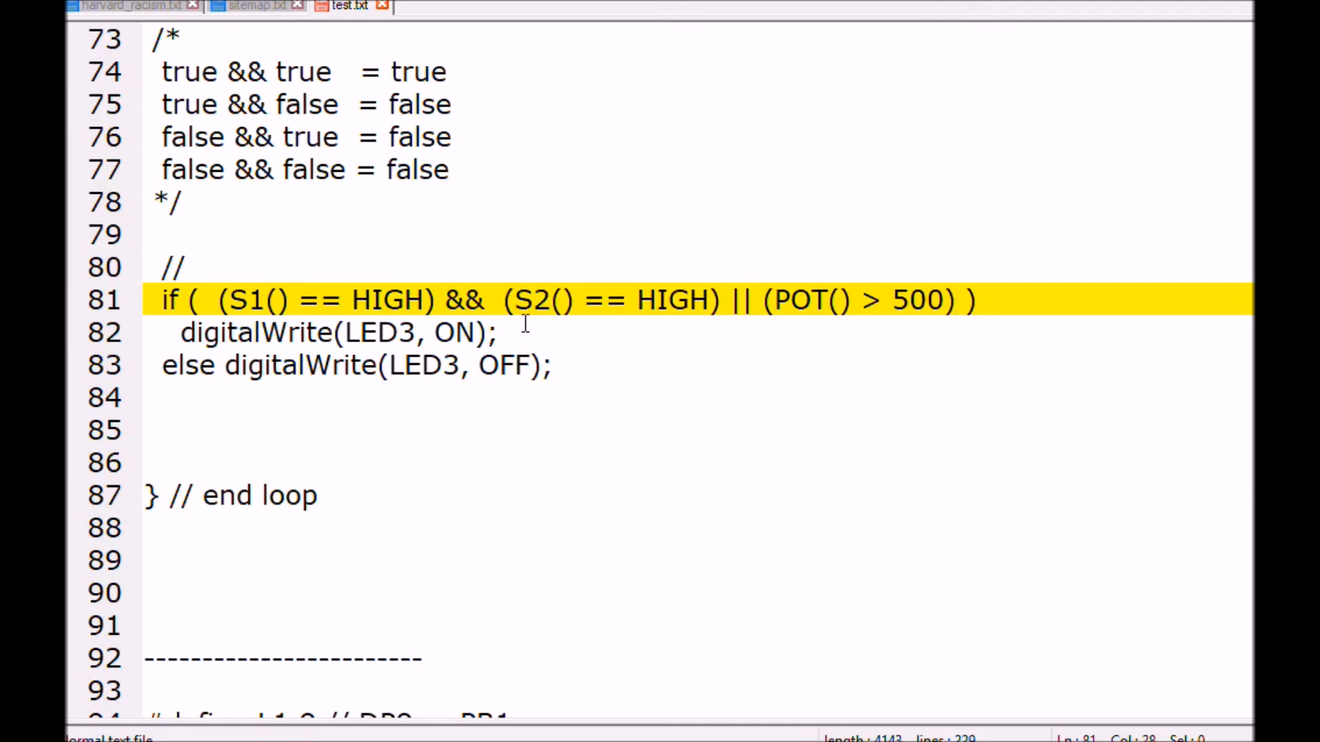
Wrap (S2() == HIGH) || (POT() > 500) in an extra pair of parentheses on line 81.
{"action": "type", "text": "("}
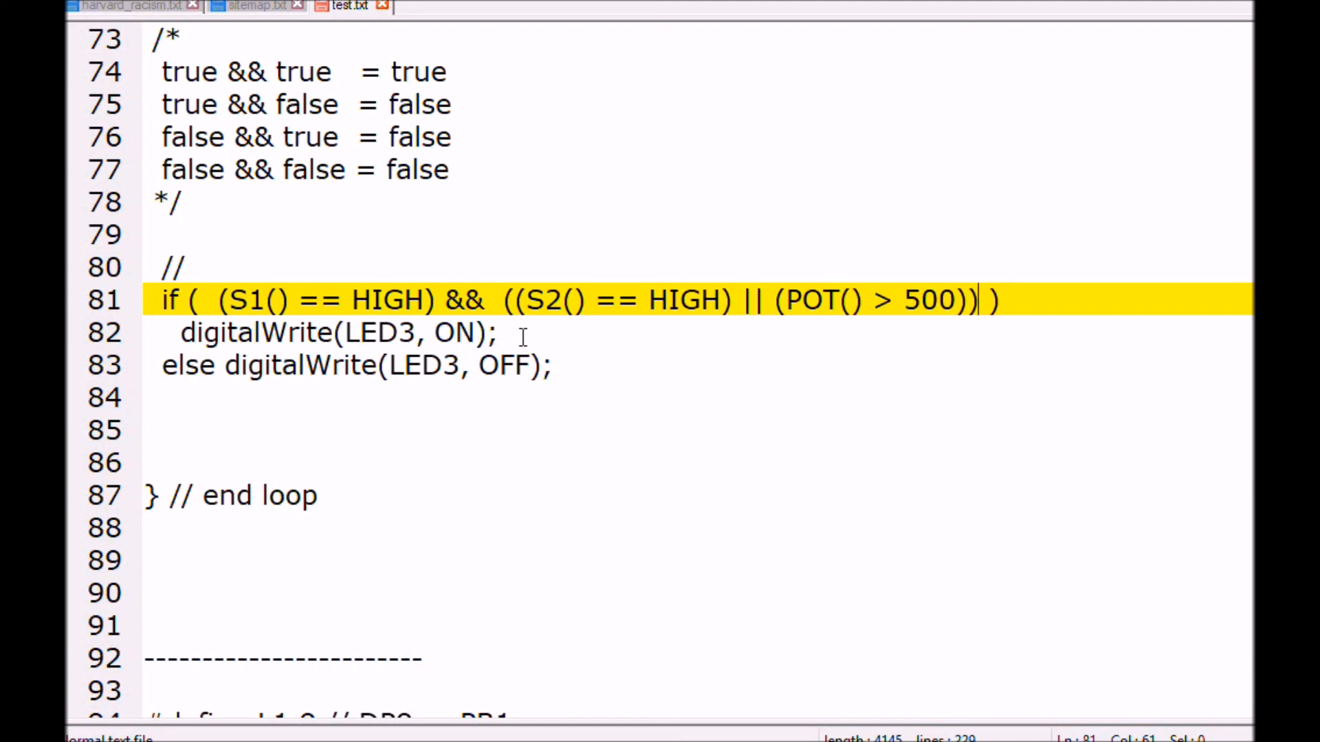
Replace the first = in S1() == HIGH with ! on line 81.
{"action": "type", "text": "!"}
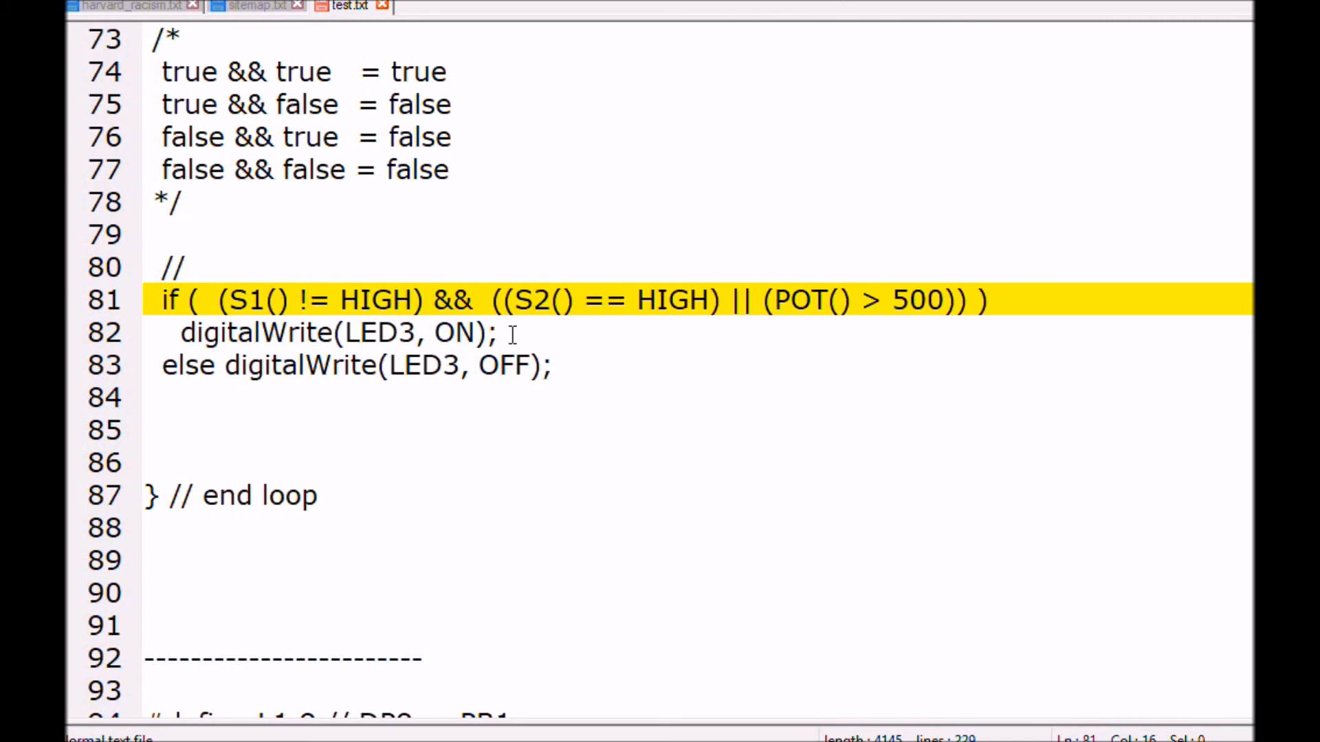
{"action": "left_click", "coordinate": [306, 299]}
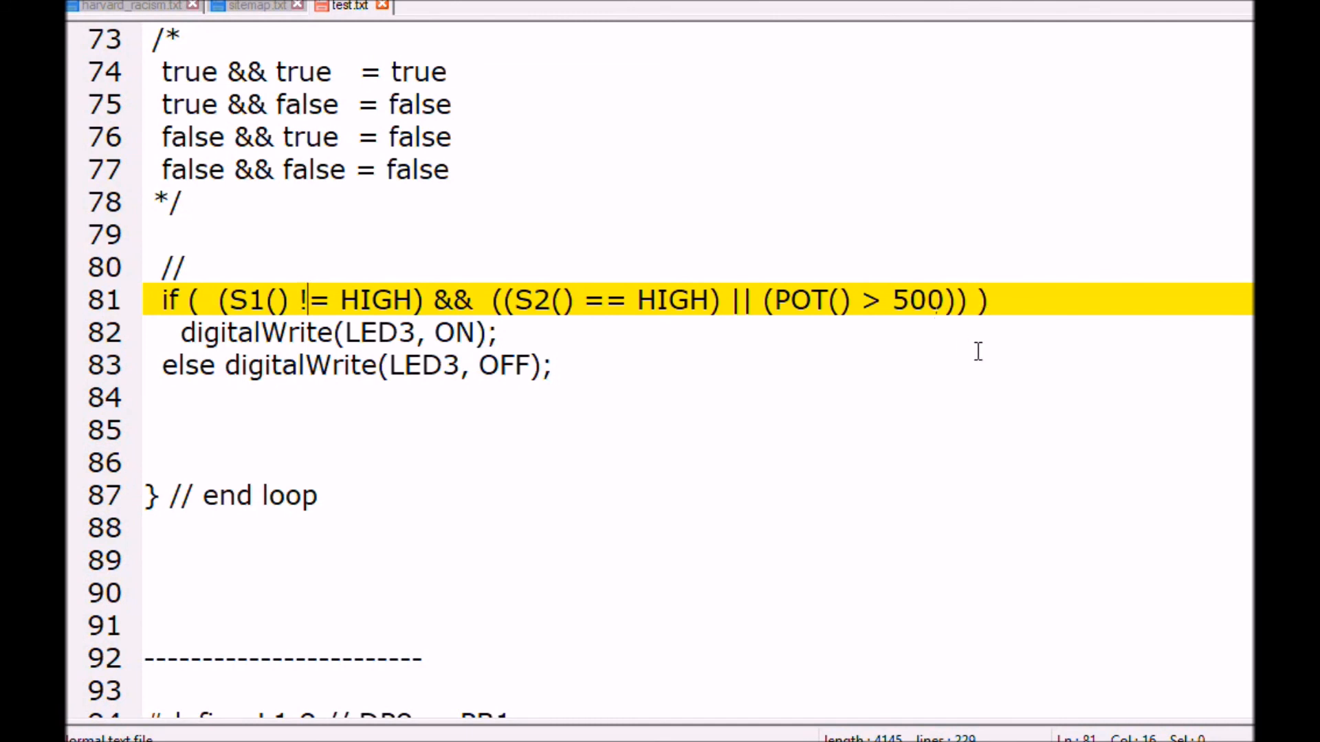
{"action": "mouse_move", "coordinate": [622, 406]}
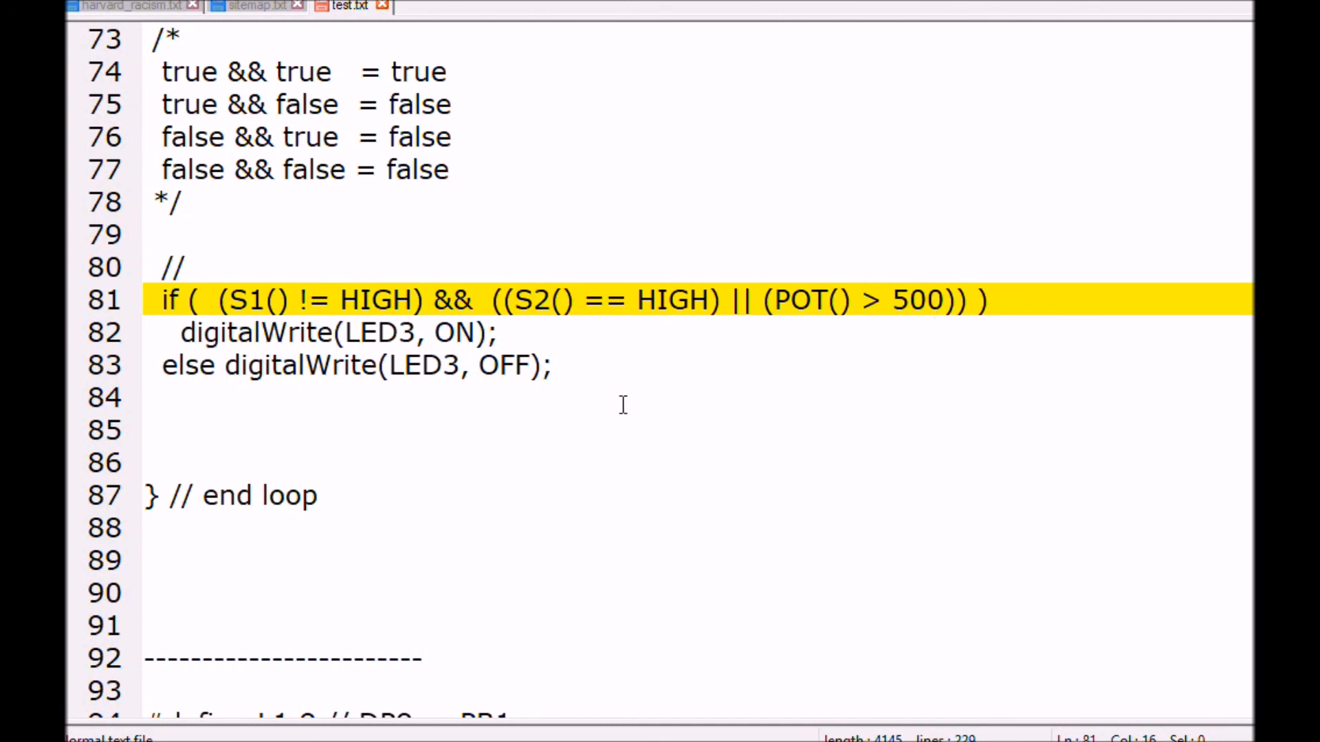